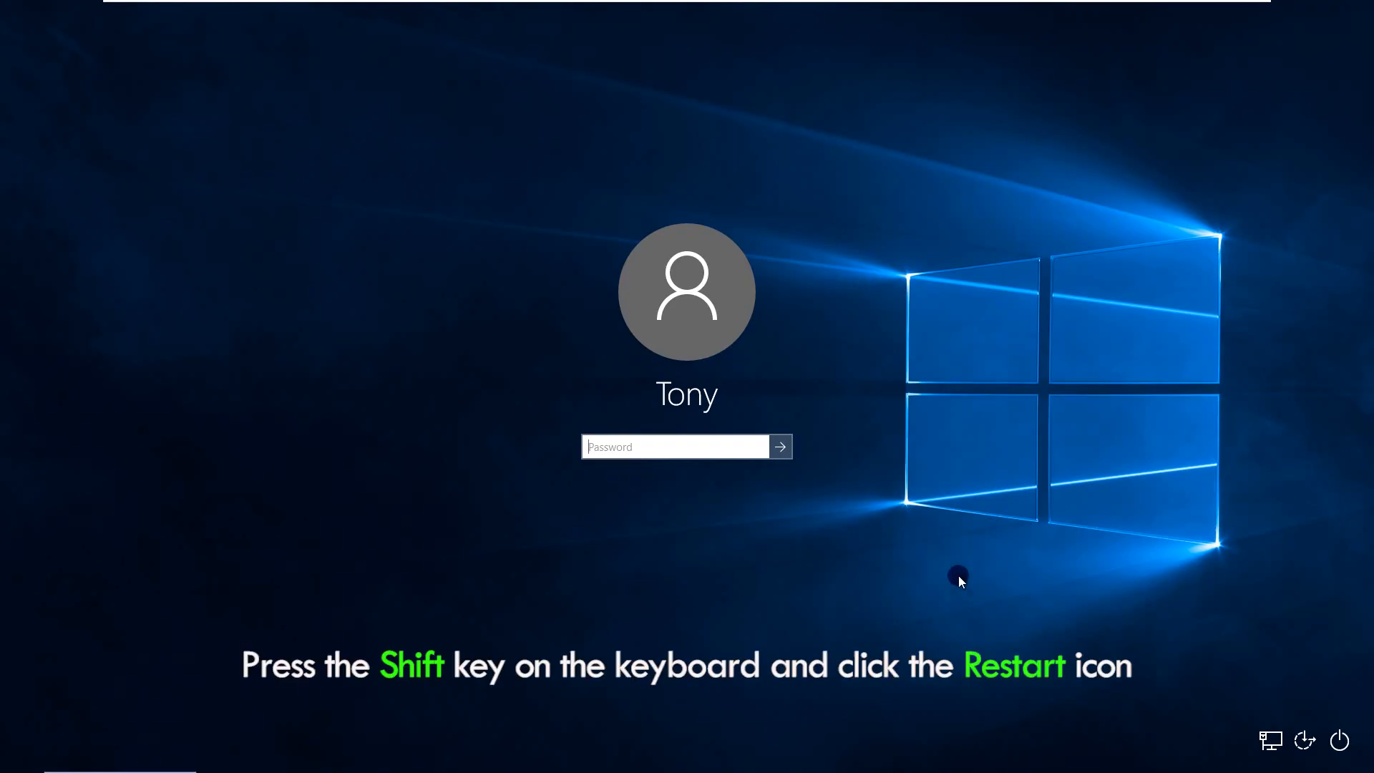
Shift-restart from the sign-in screen and choose Troubleshoot > Command Prompt in recovery.
click(1340, 740)
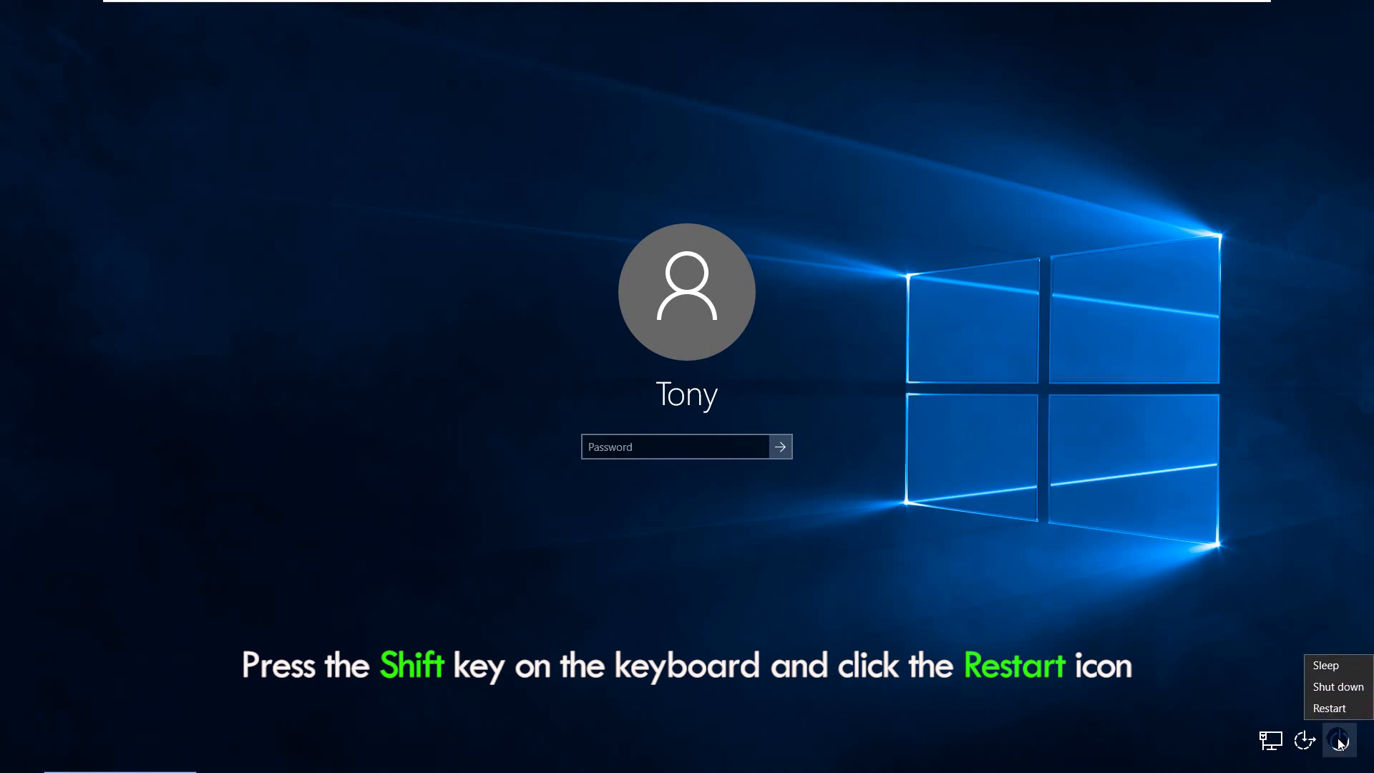
click(1328, 708)
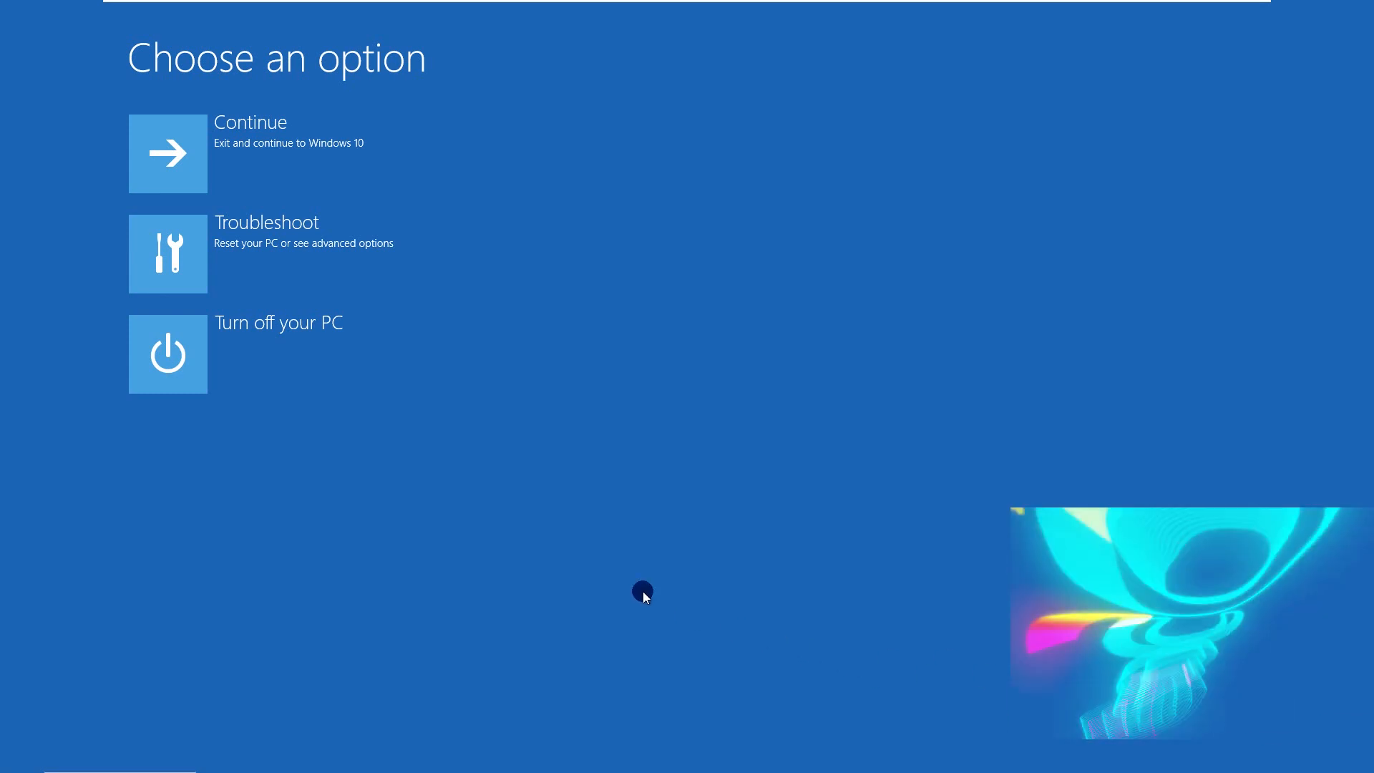
mouse_move(264, 254)
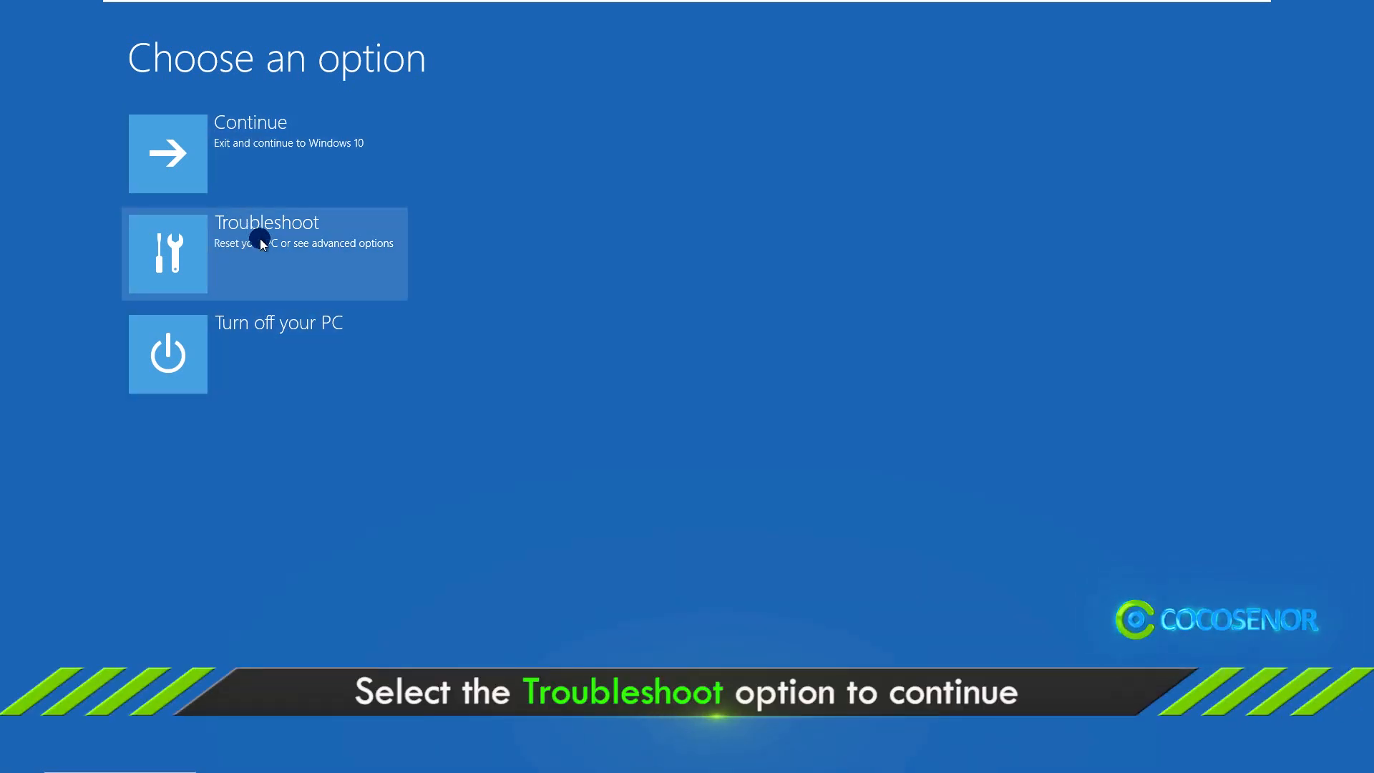
click(263, 254)
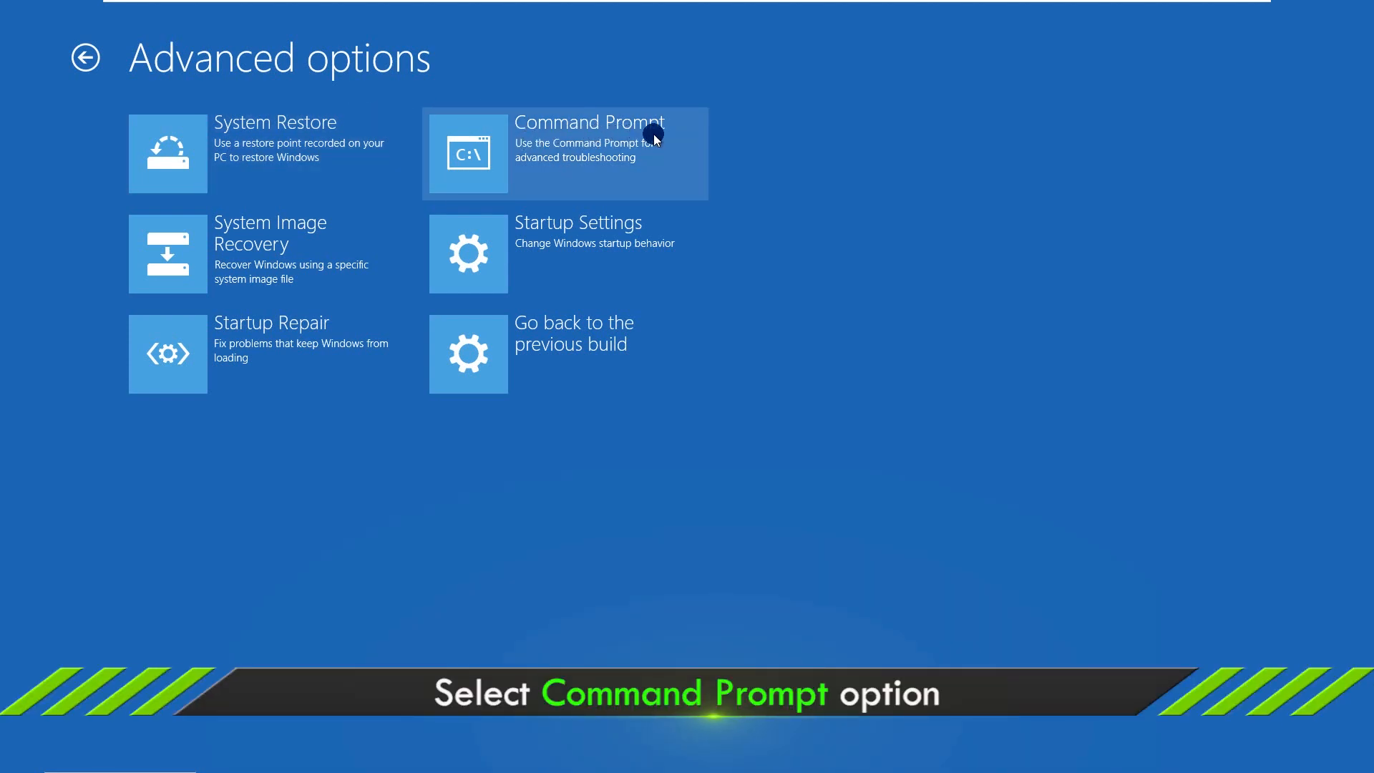
click(564, 153)
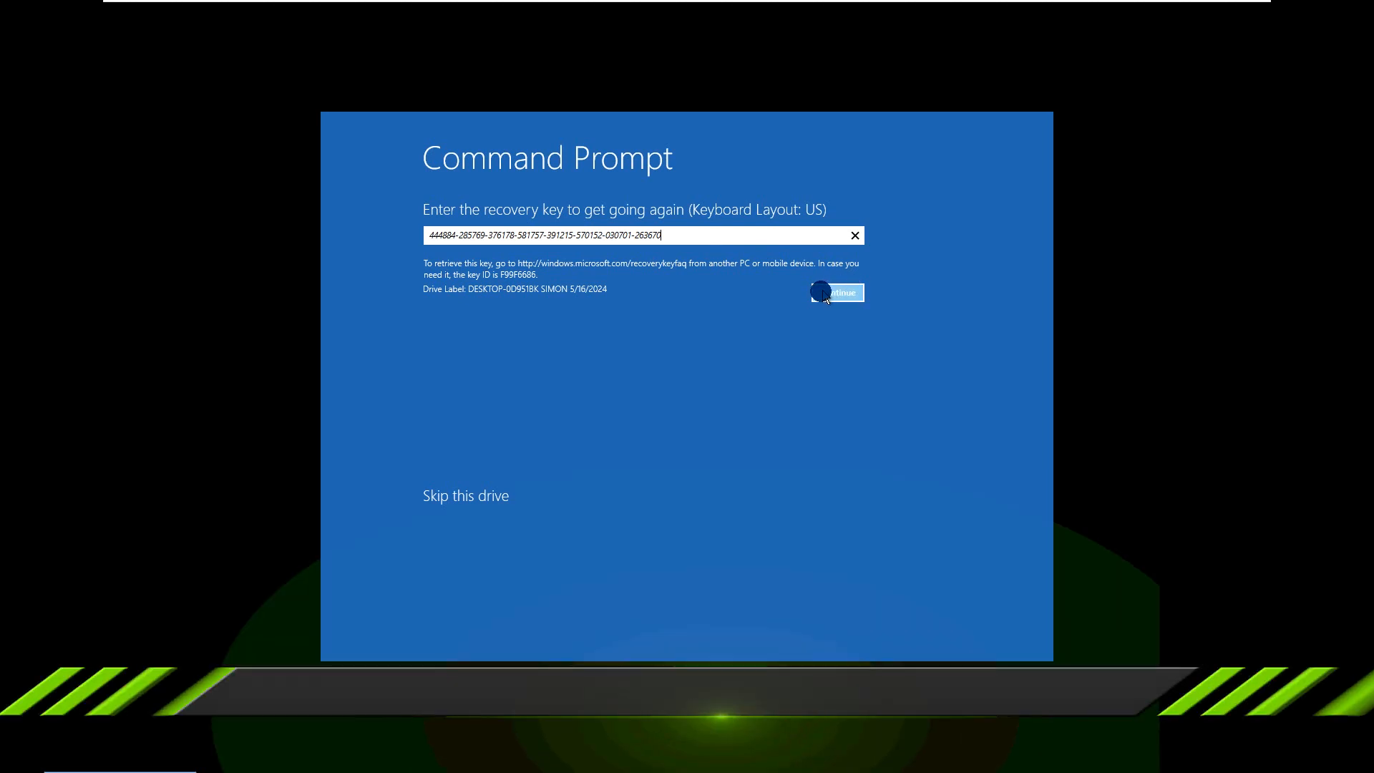
Confirm the 48-digit BitLocker recovery key so the recovery command prompt opens at X:\windows\system32.
click(834, 292)
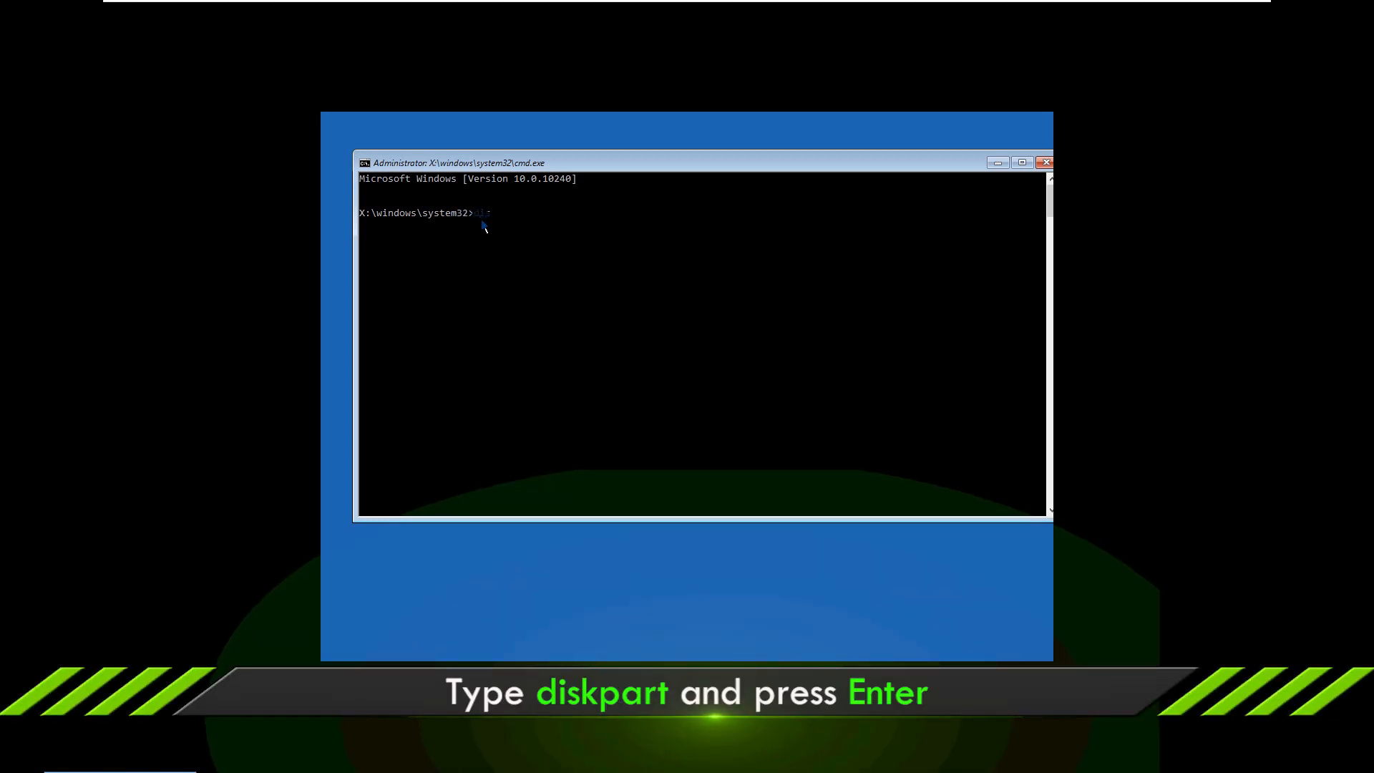
Run diskpart's list volume to identify C as the 119 GB system partition, then exit diskpart.
text(diskpart)
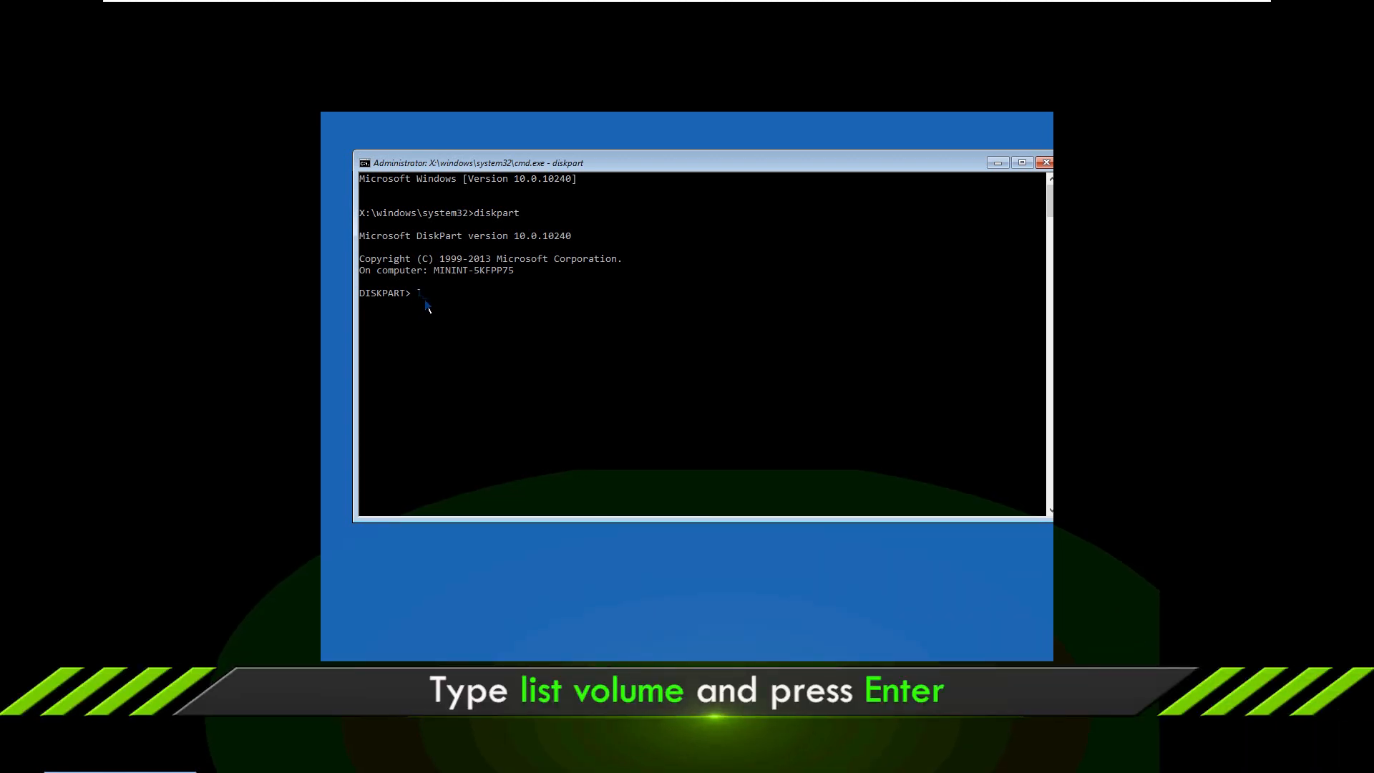
text(list volume)
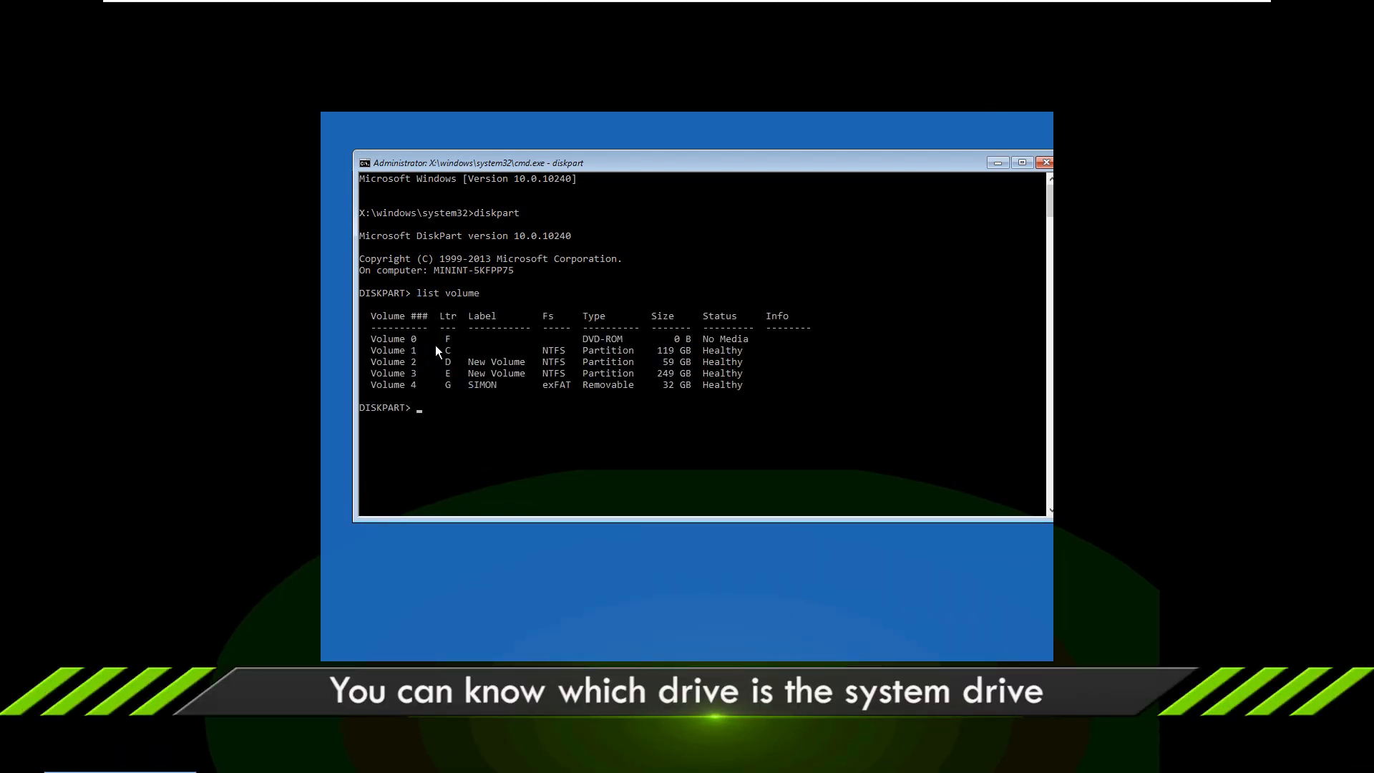
mouse_move(444, 372)
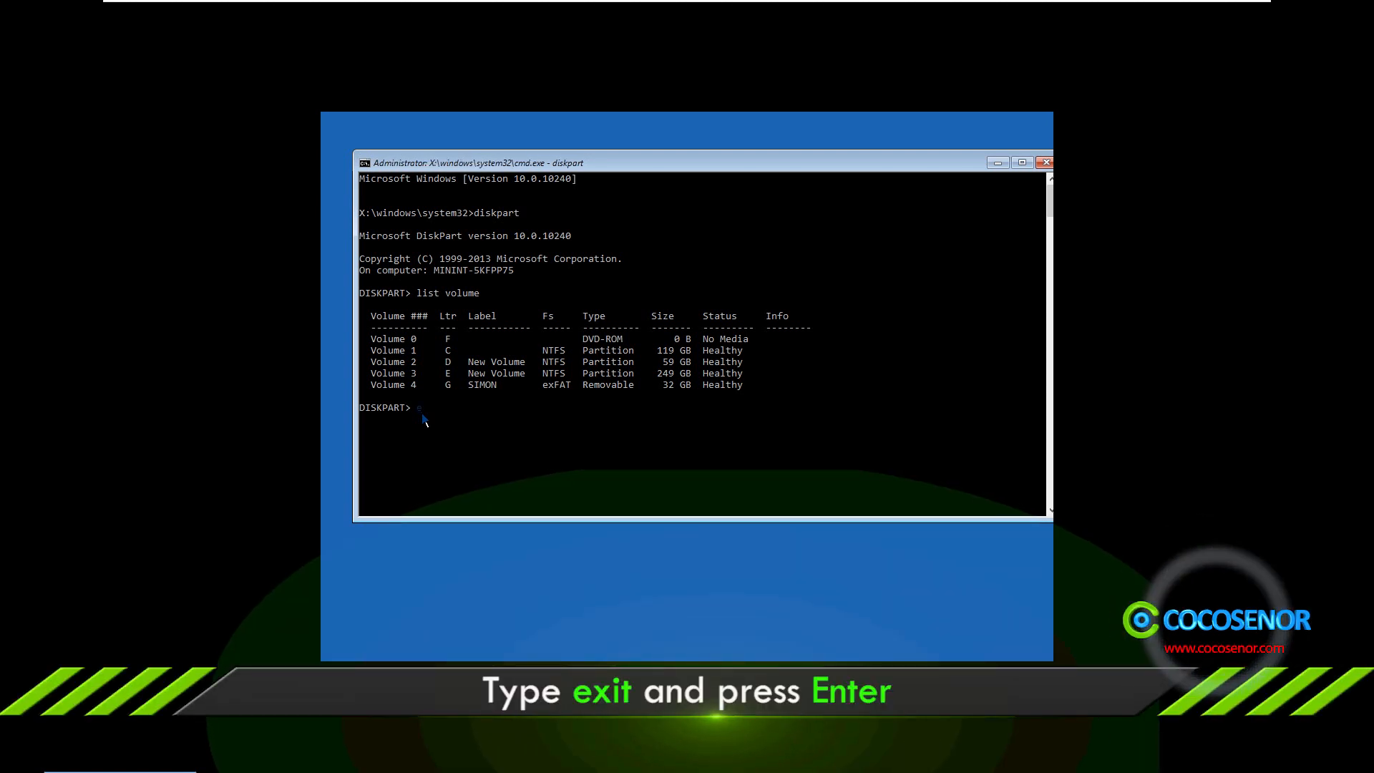
text(exit)
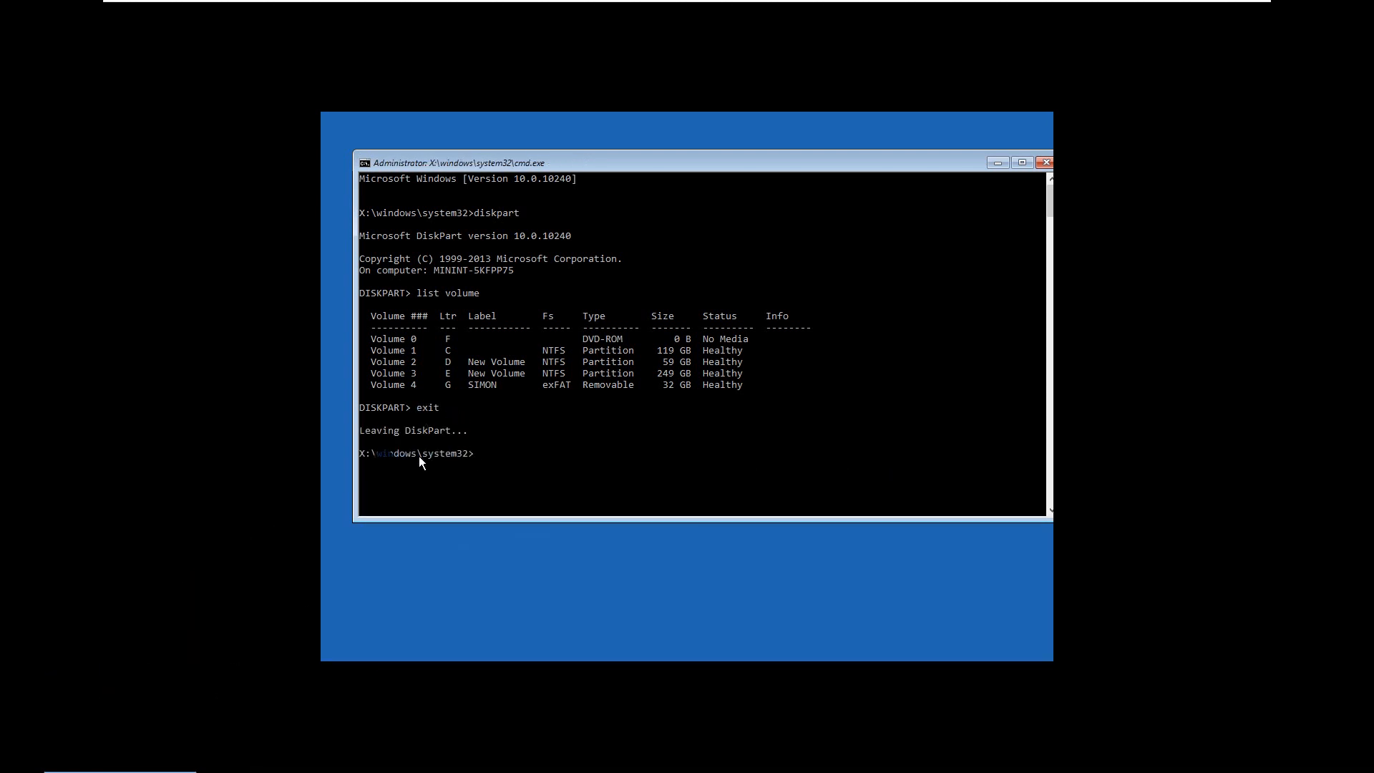
mouse_move(481, 465)
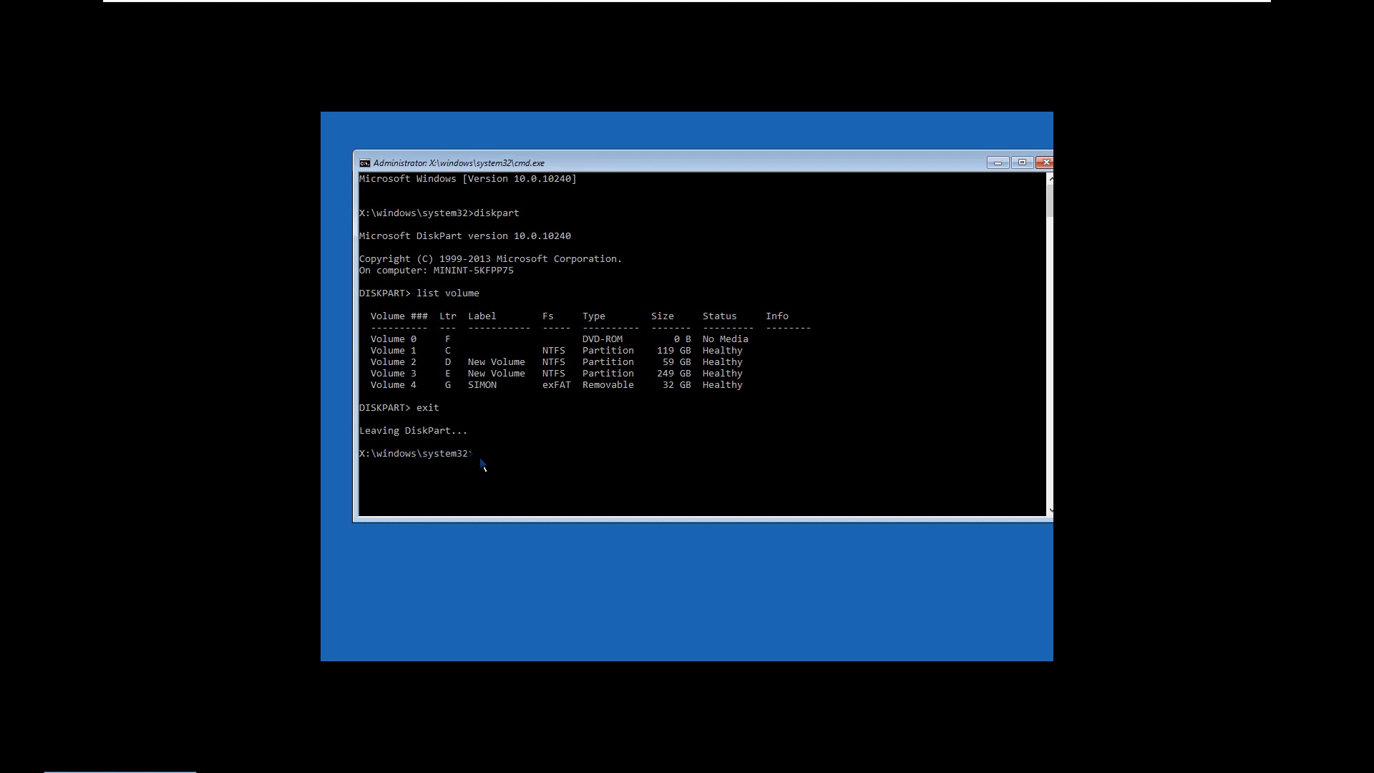
List dir C:\ to confirm it holds Windows, Program Files and Users.
text(dir)
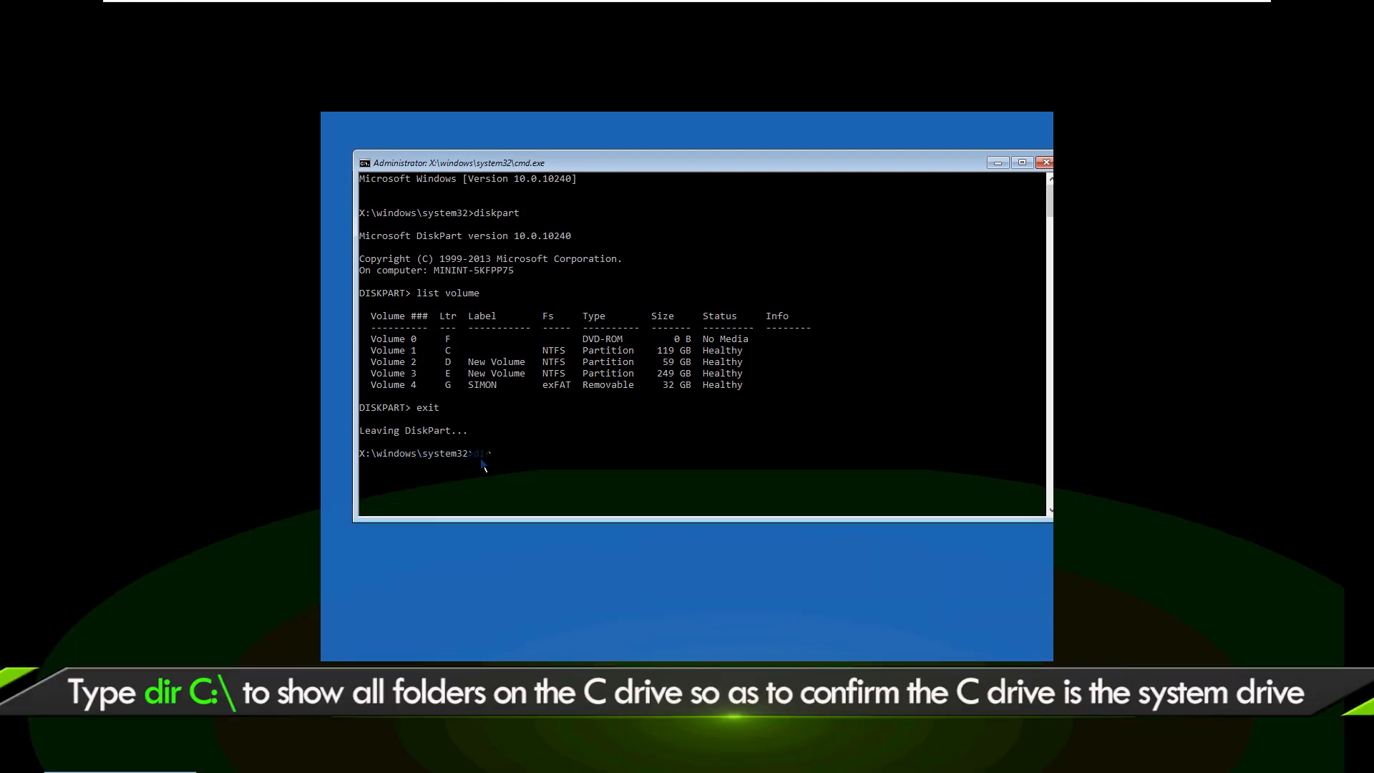
text(C:)
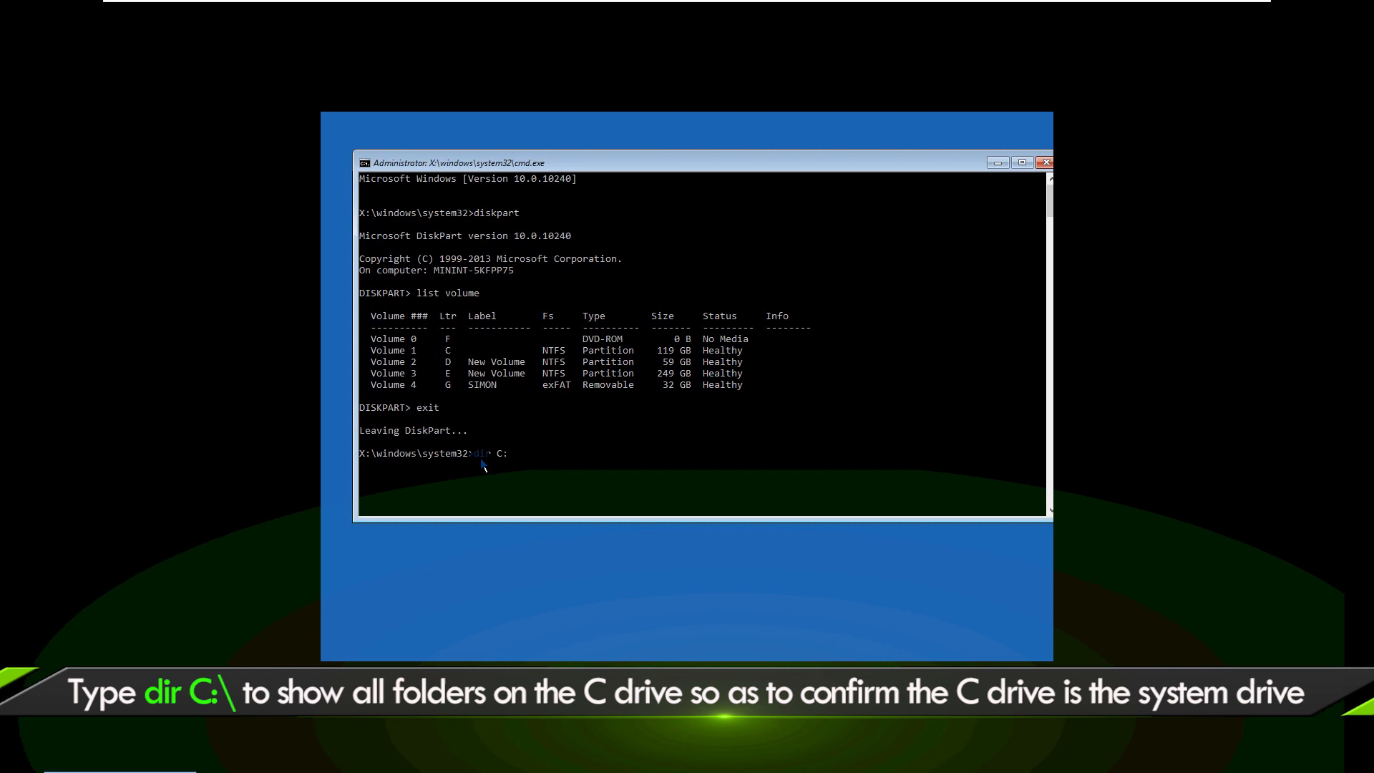
text(\)
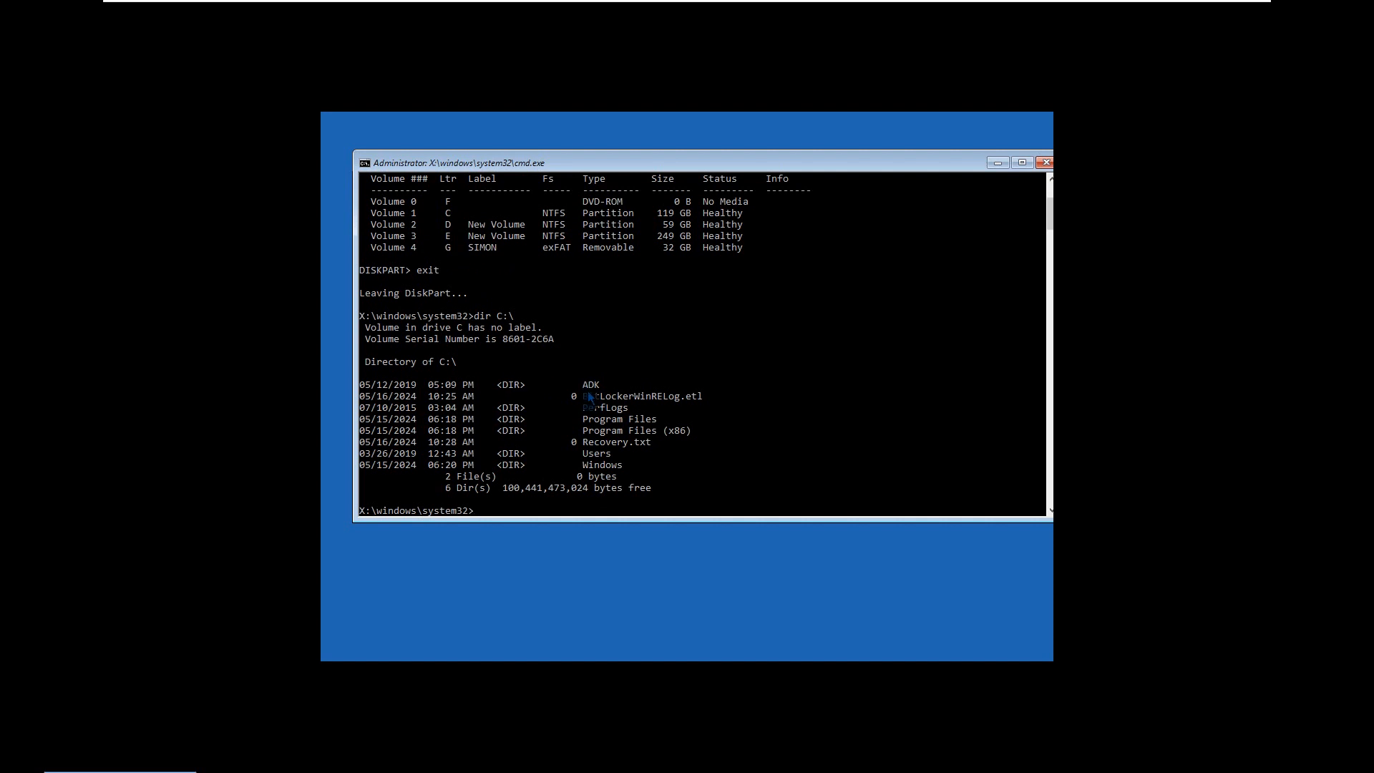
mouse_move(552, 446)
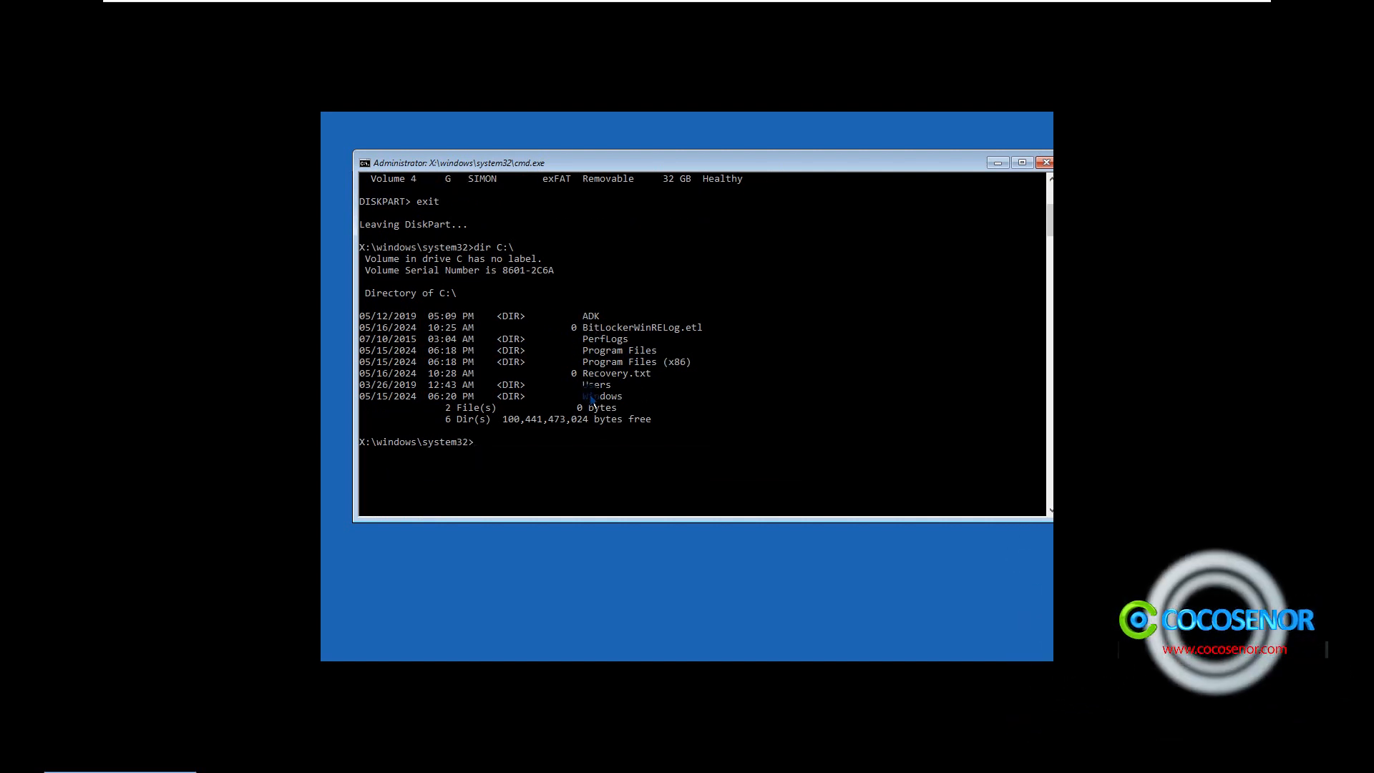
scroll(down, 3)
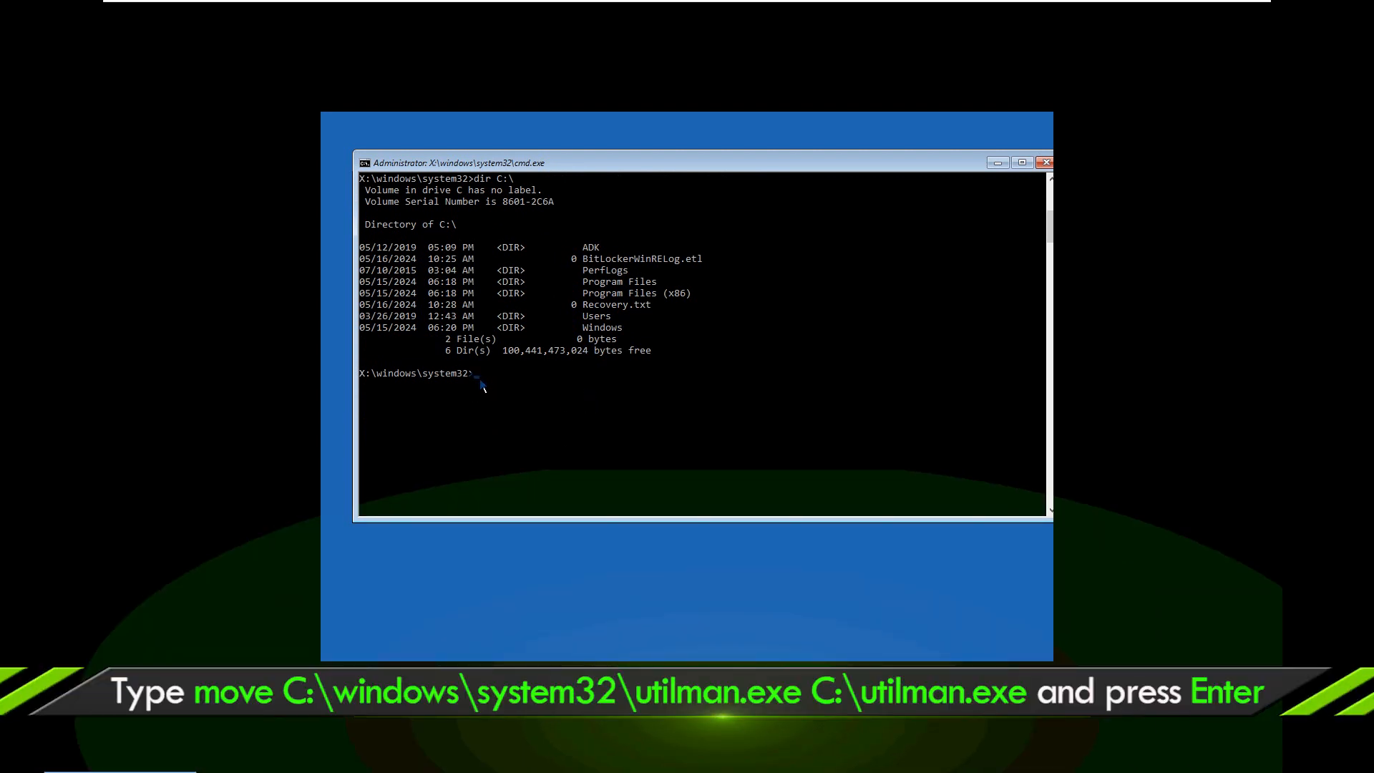
Move c:\windows\system32\utilman.exe to c:\utilman.exe as a backup.
text(move c:)
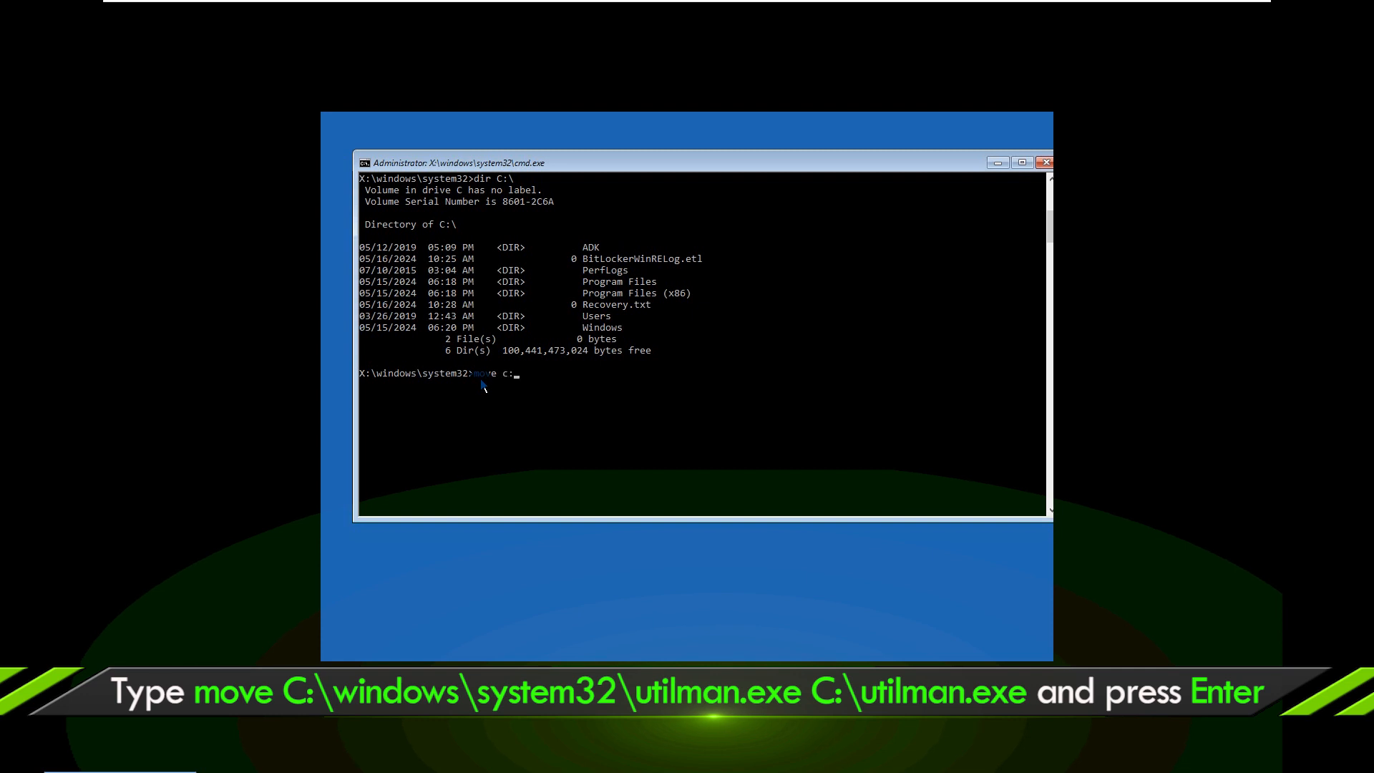
text(windows\system32\uti)
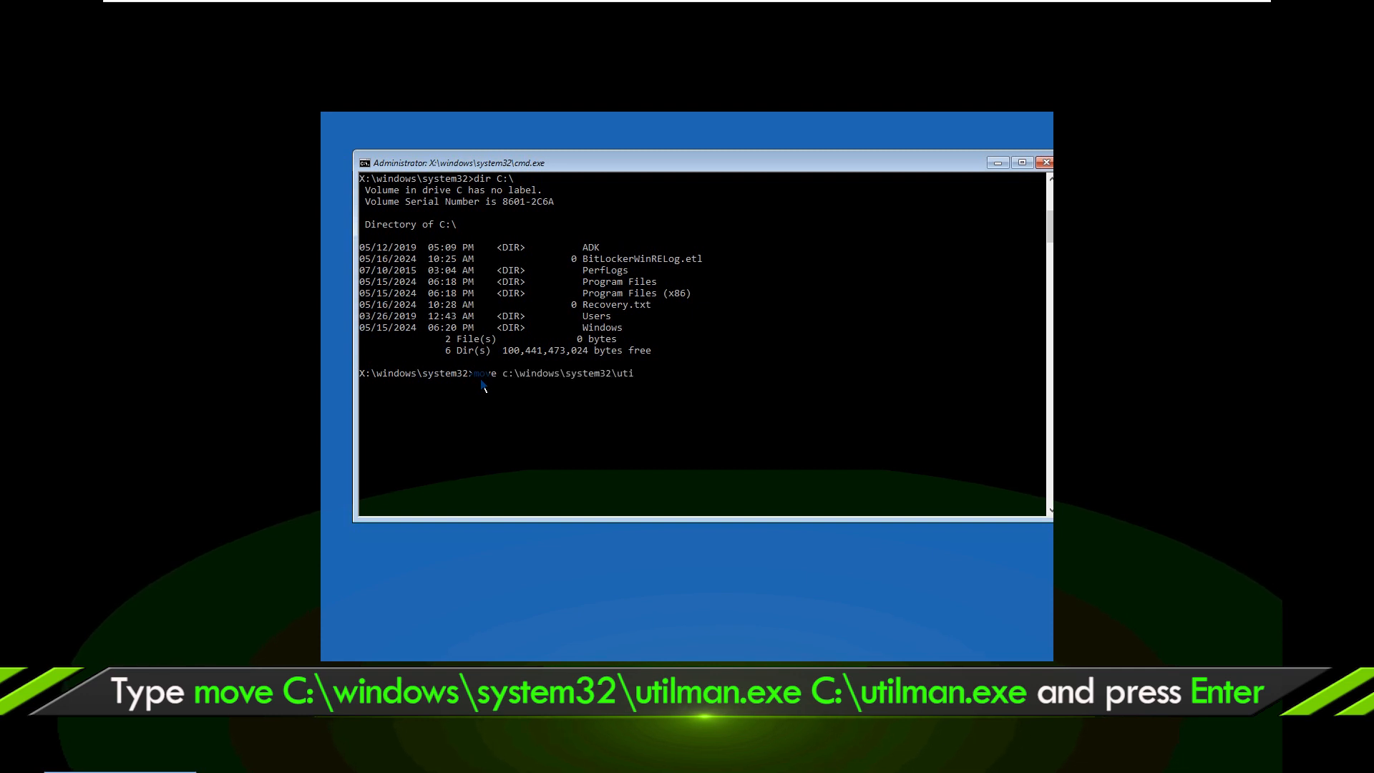
text(lman.exe c:\utilman.exe)
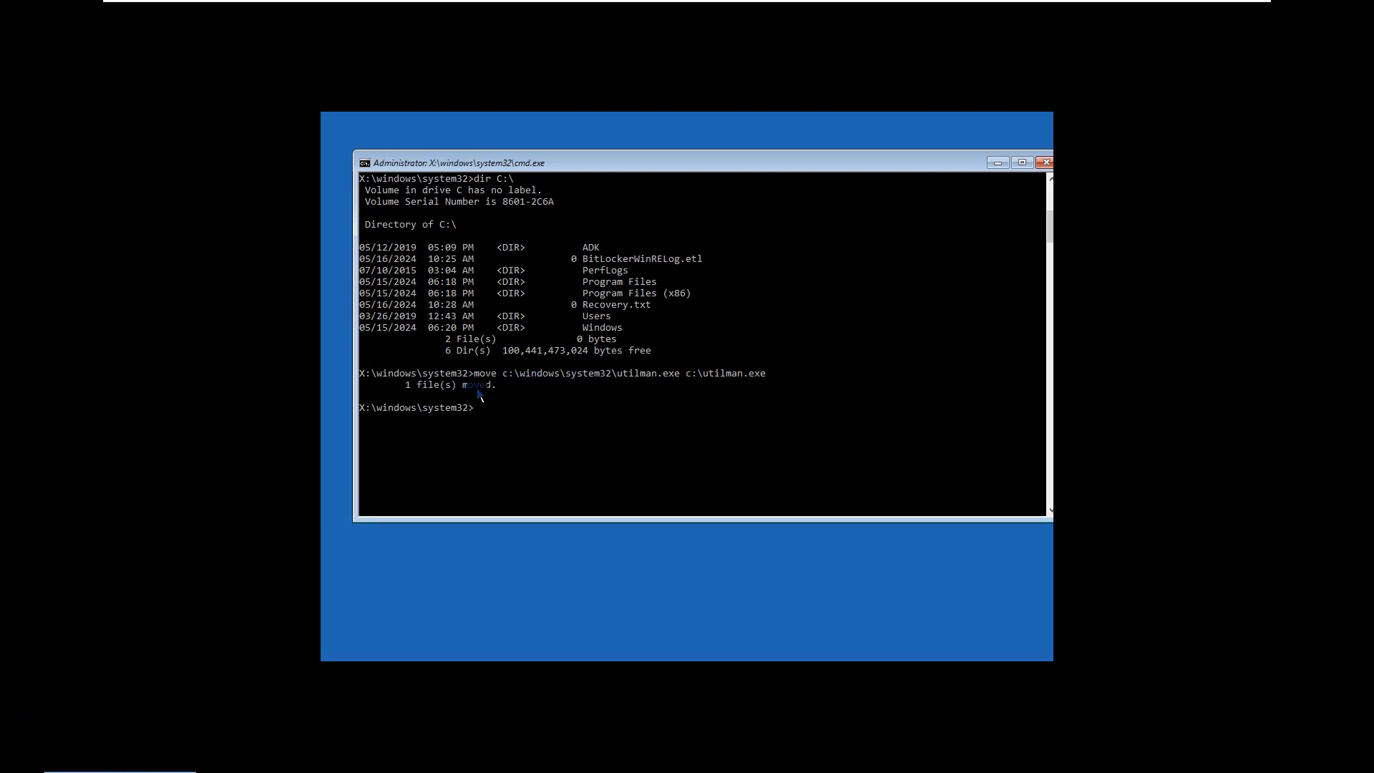
mouse_move(487, 421)
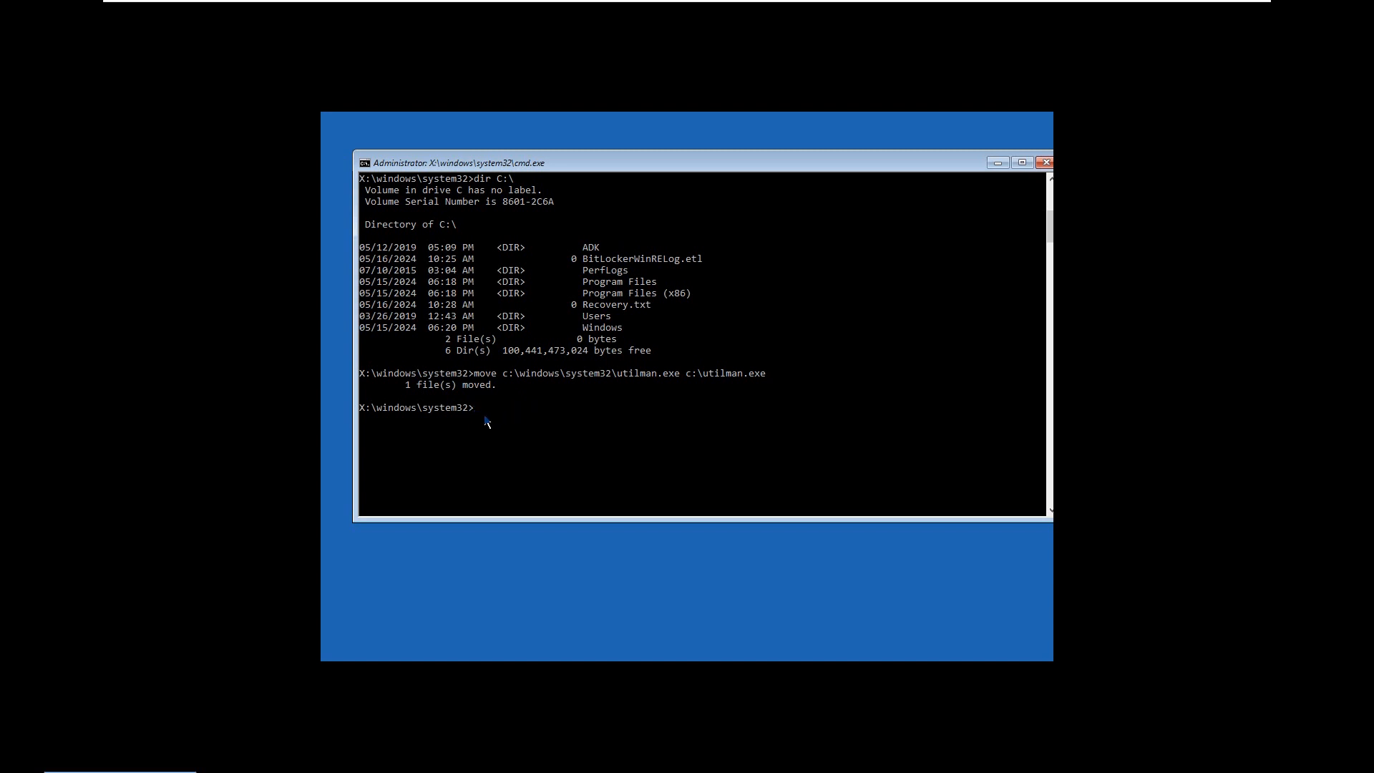
Copy cmd.exe over system32\utilman.exe and reboot with wpeutil back to the sign-in screen.
text(copy c:\windows\system32\cmd.exe c:\windows\system32\utilman.exe)
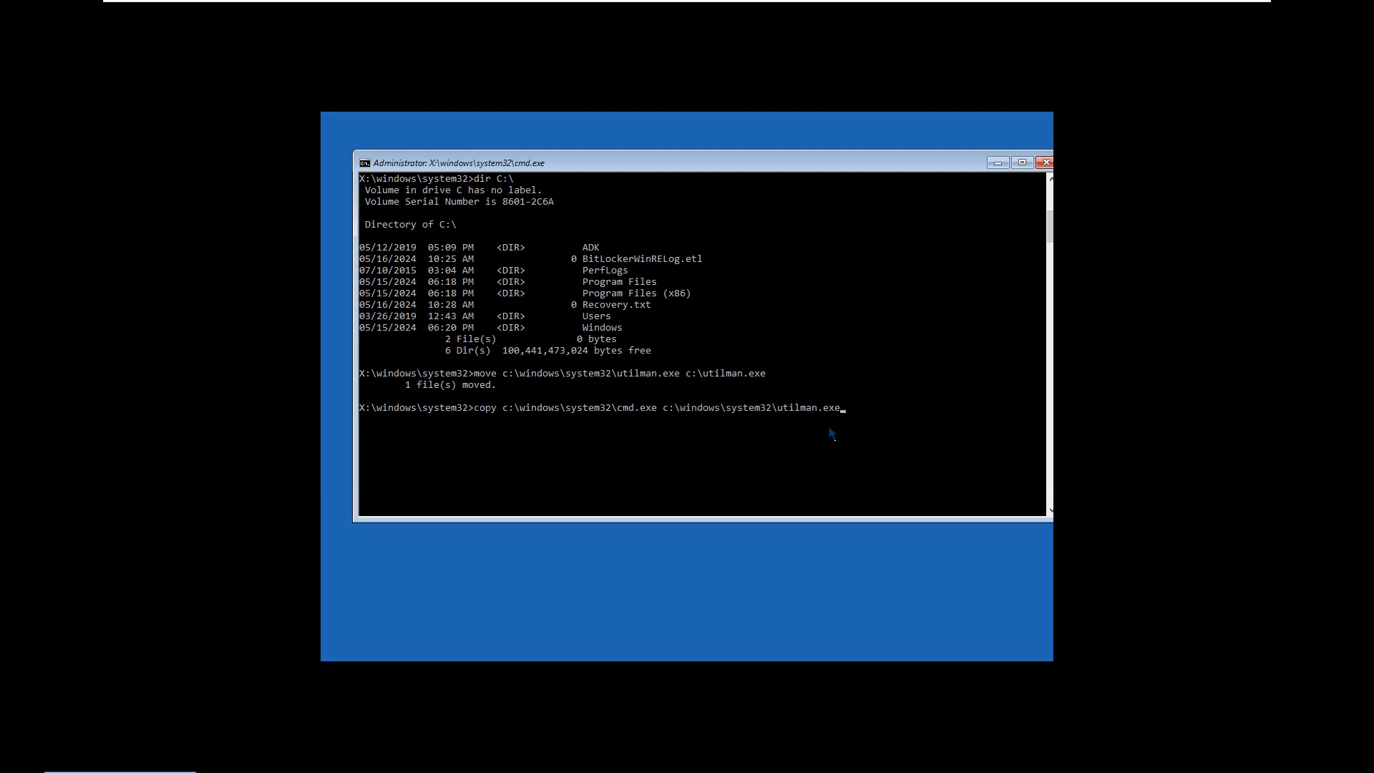
key(enter)
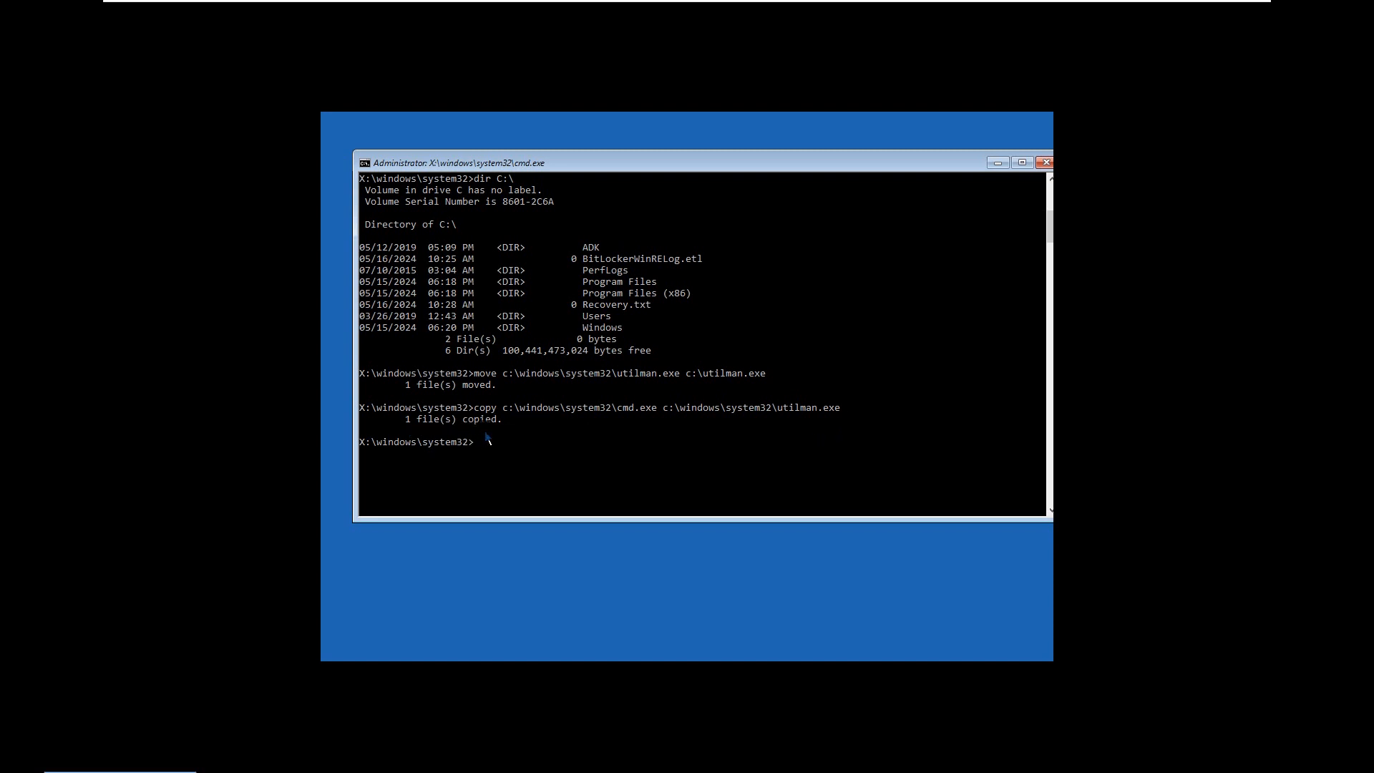
mouse_move(487, 453)
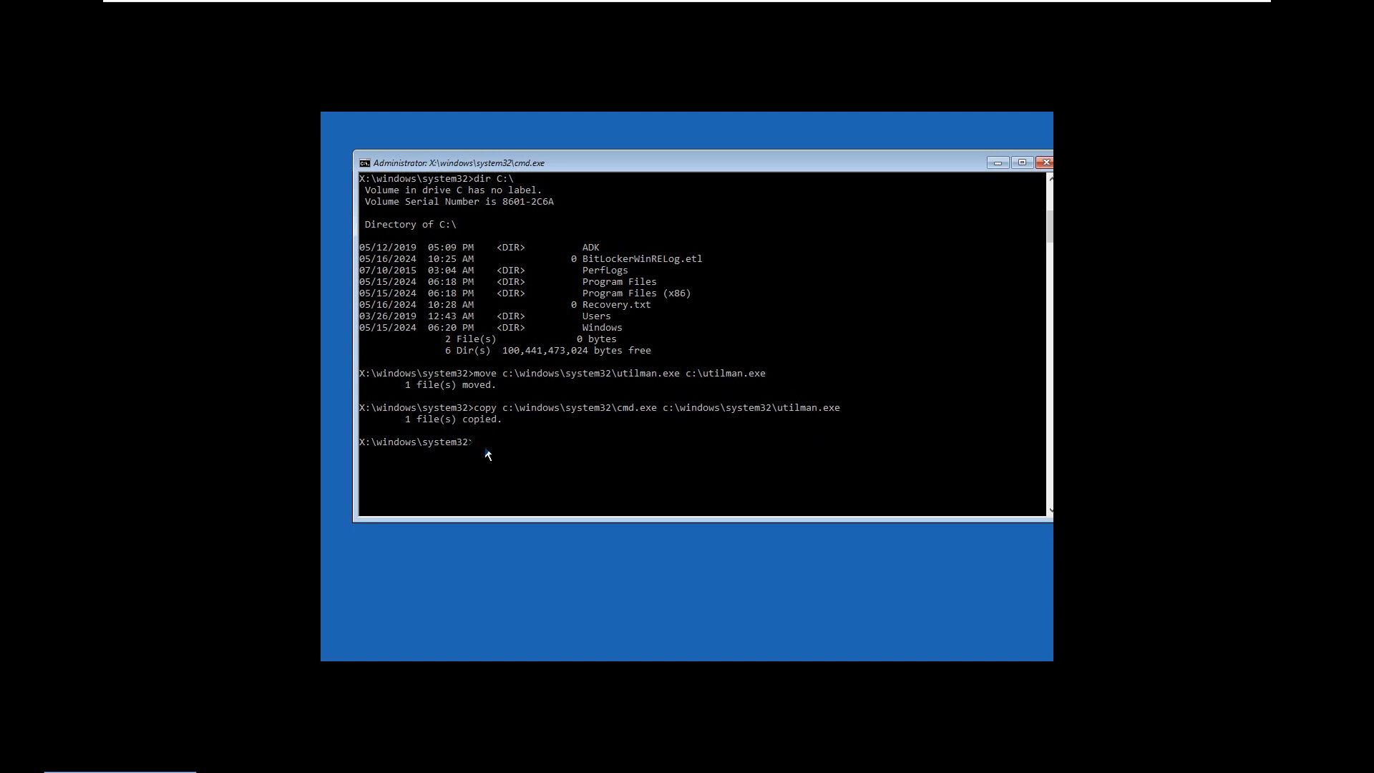
text(wpeuti)
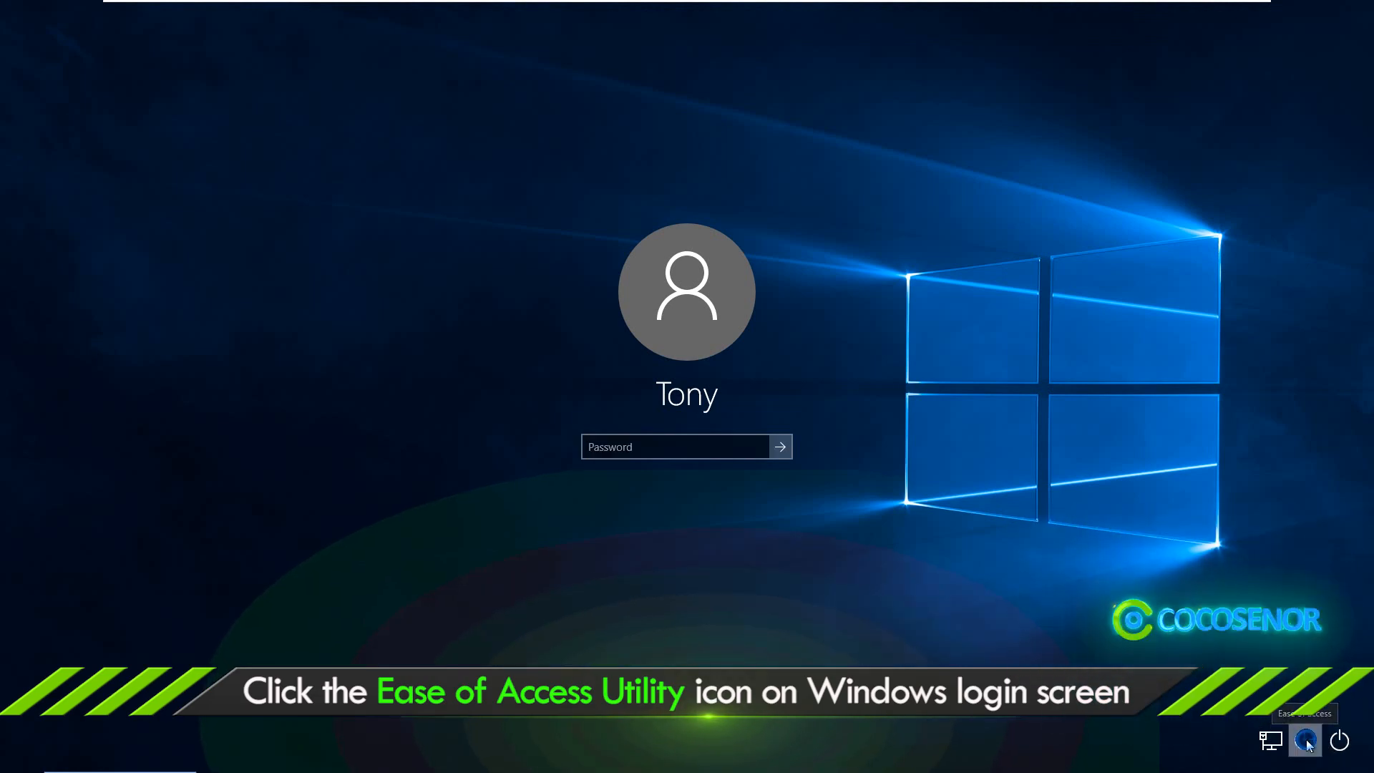
click(1306, 742)
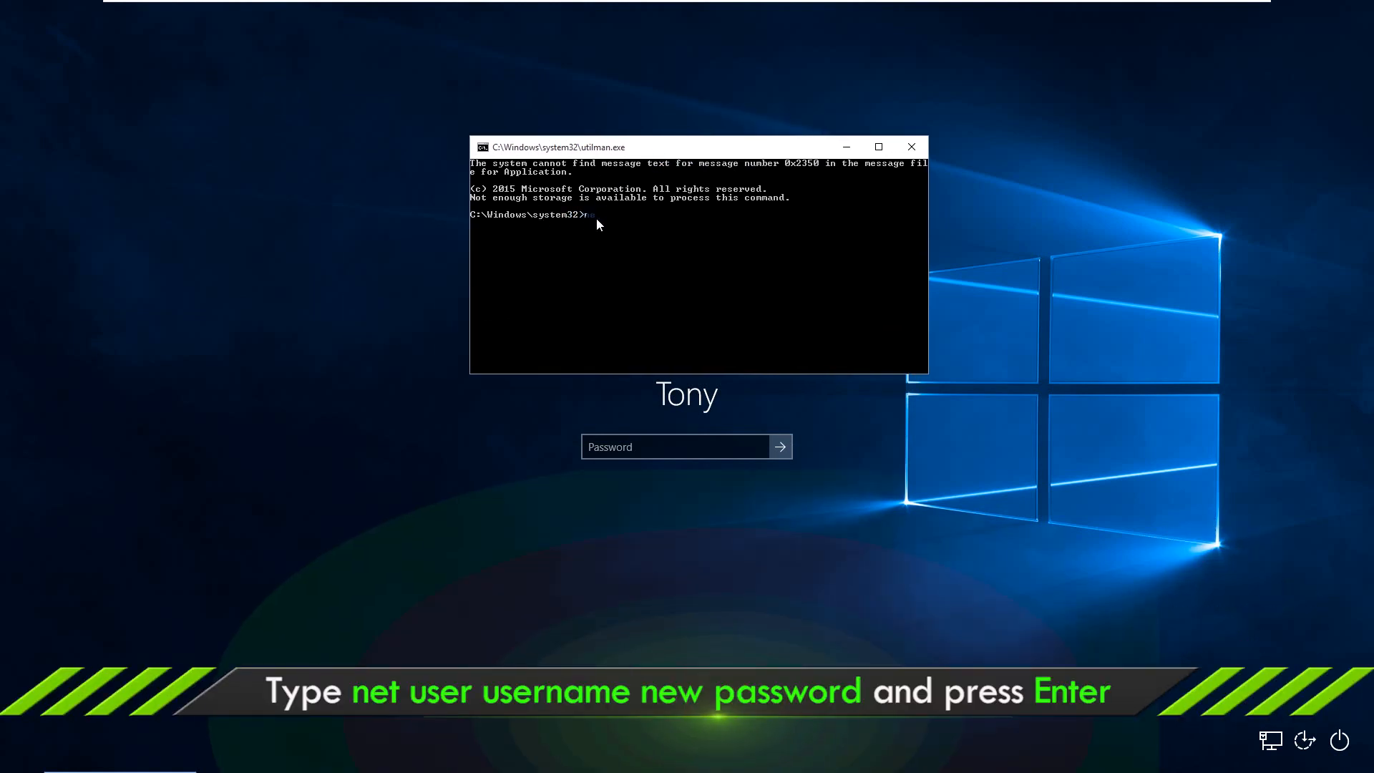
text(net user)
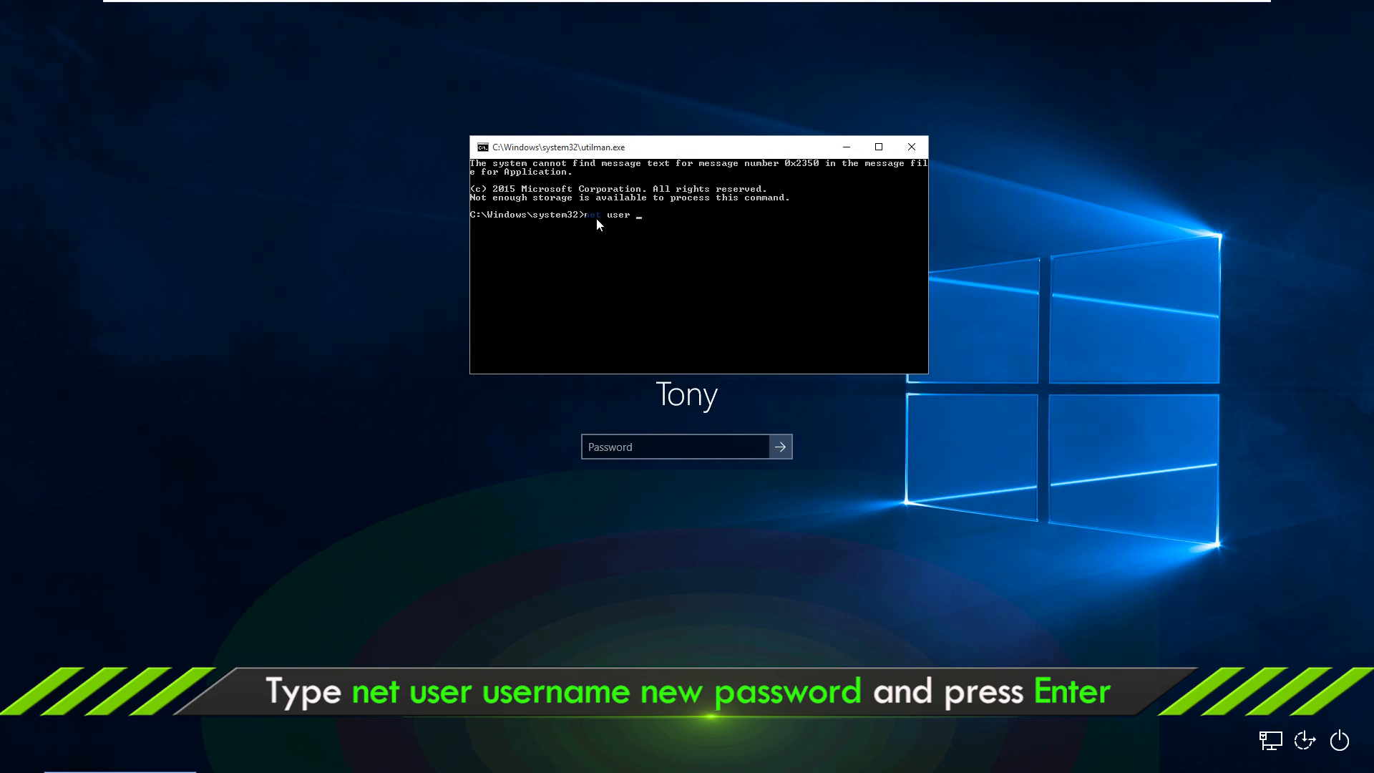
text(Tony)
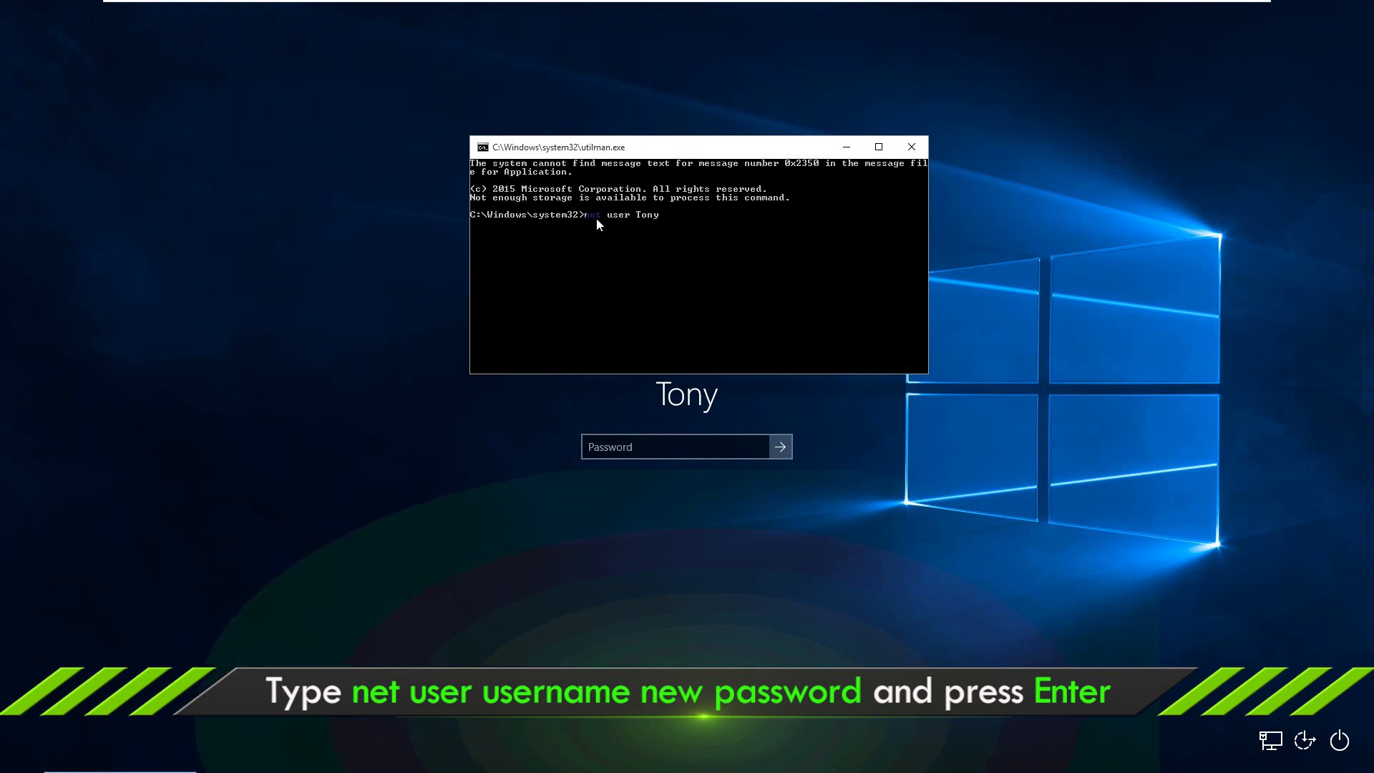
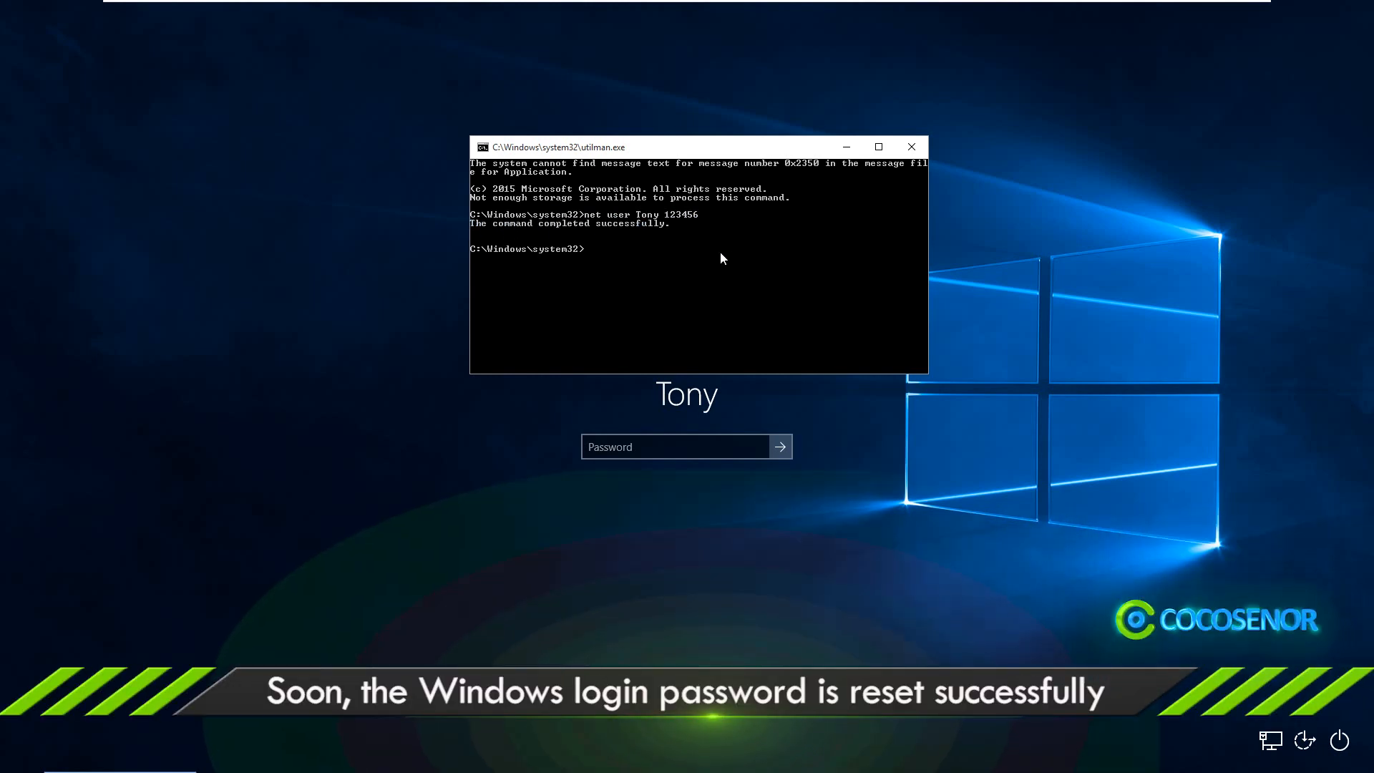
click(912, 146)
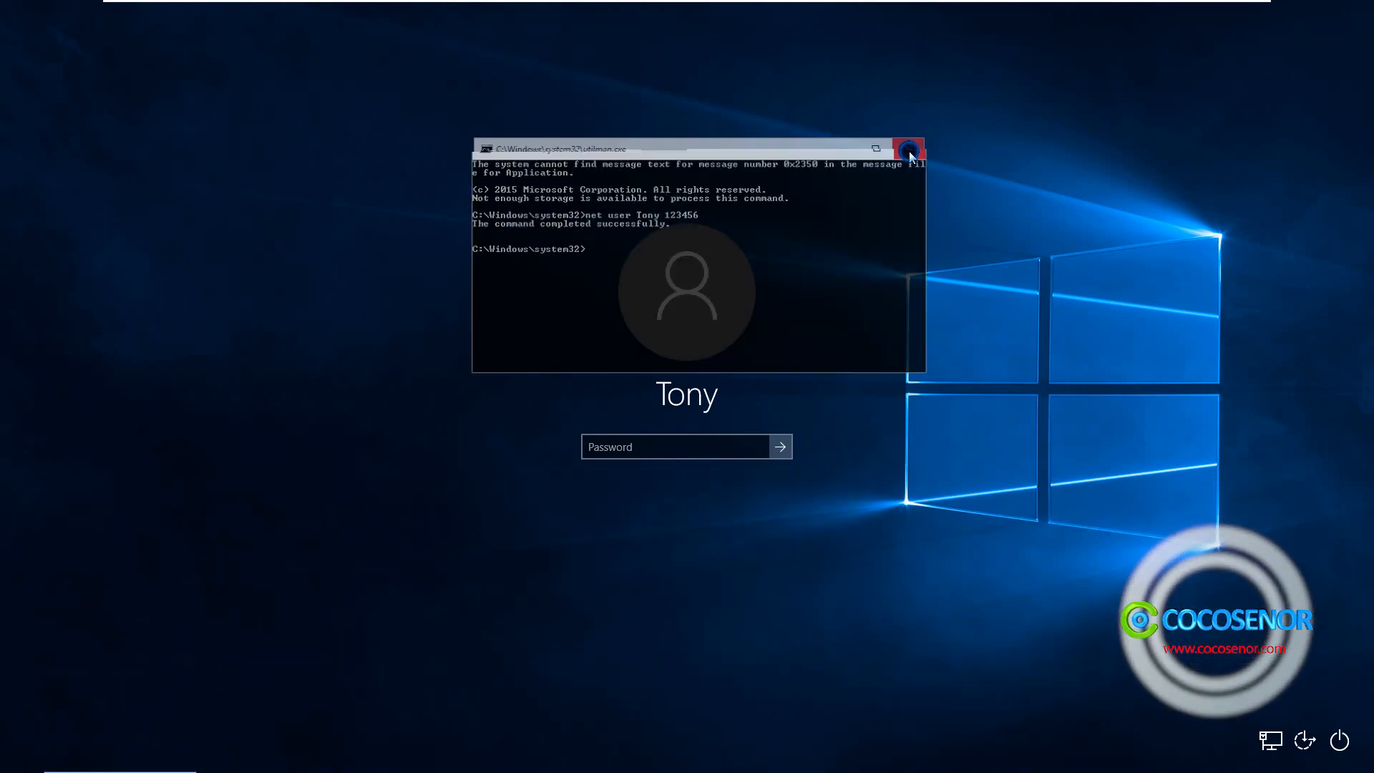
click(910, 147)
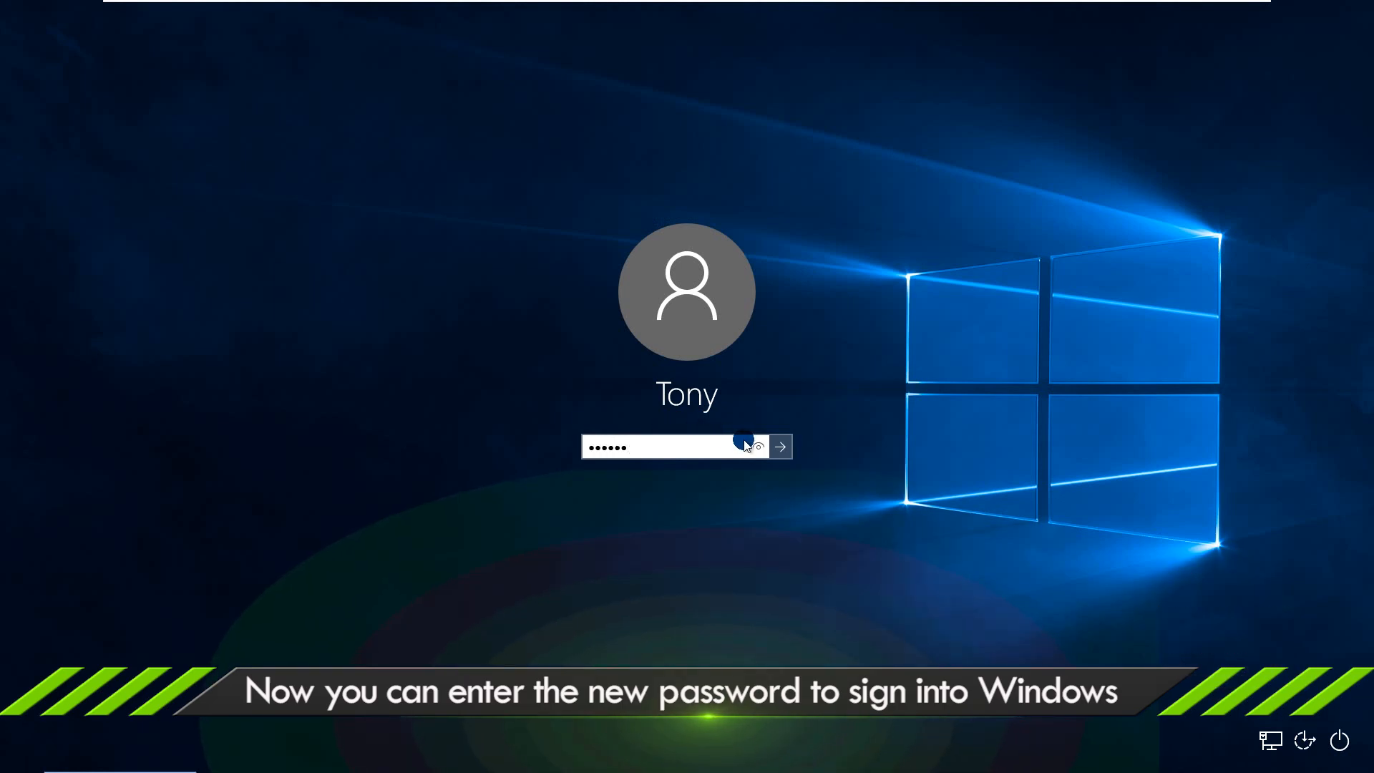
click(757, 446)
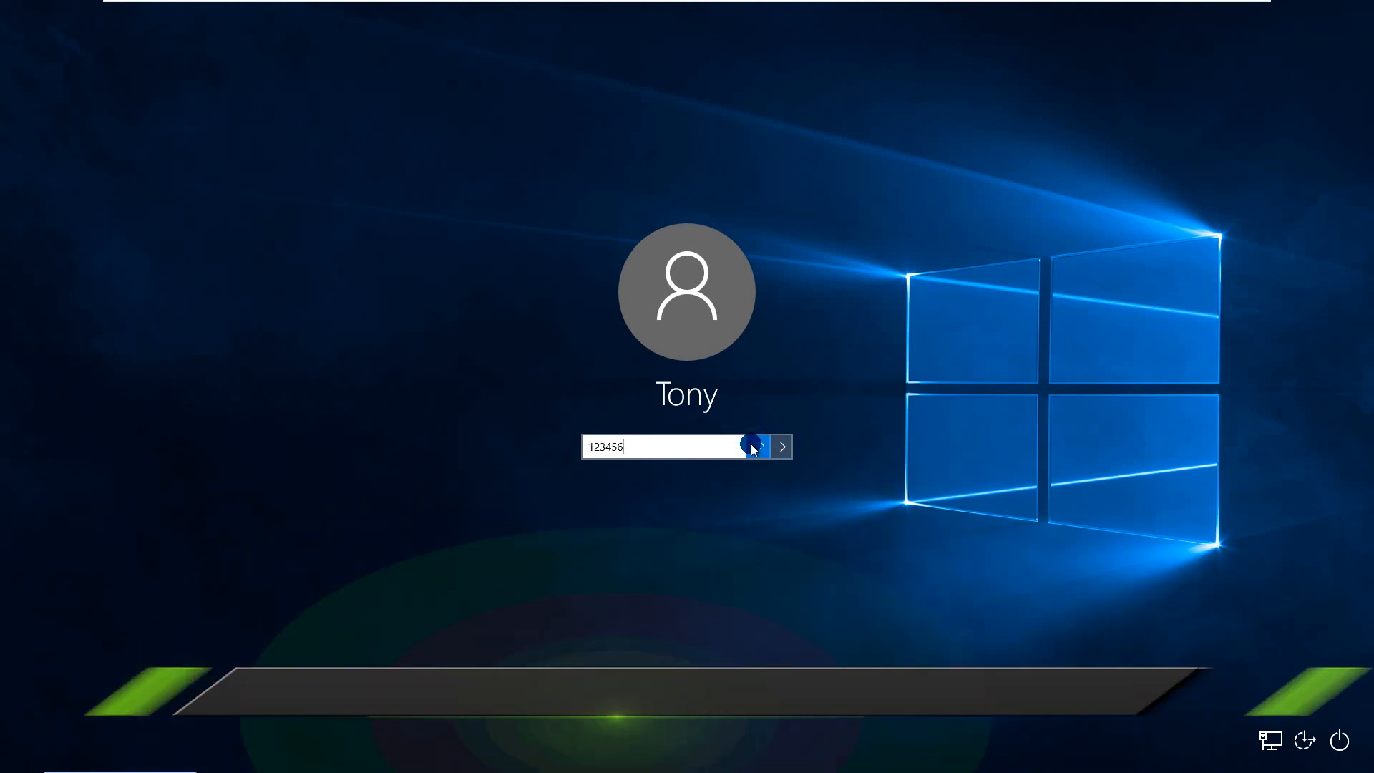
click(779, 447)
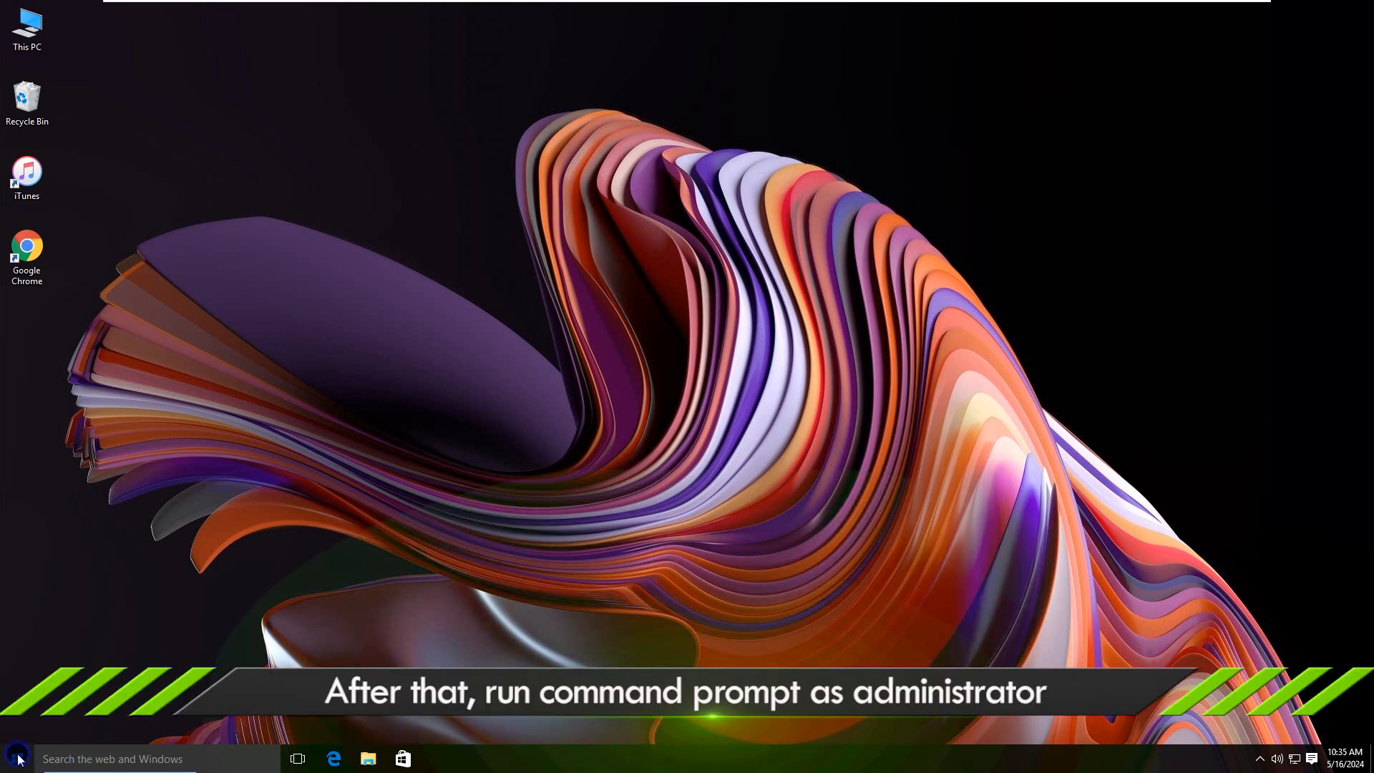
In an admin Command Prompt, copy C:\utilman.exe back over system32\utilman.exe, confirming the overwrite.
right_click(16, 759)
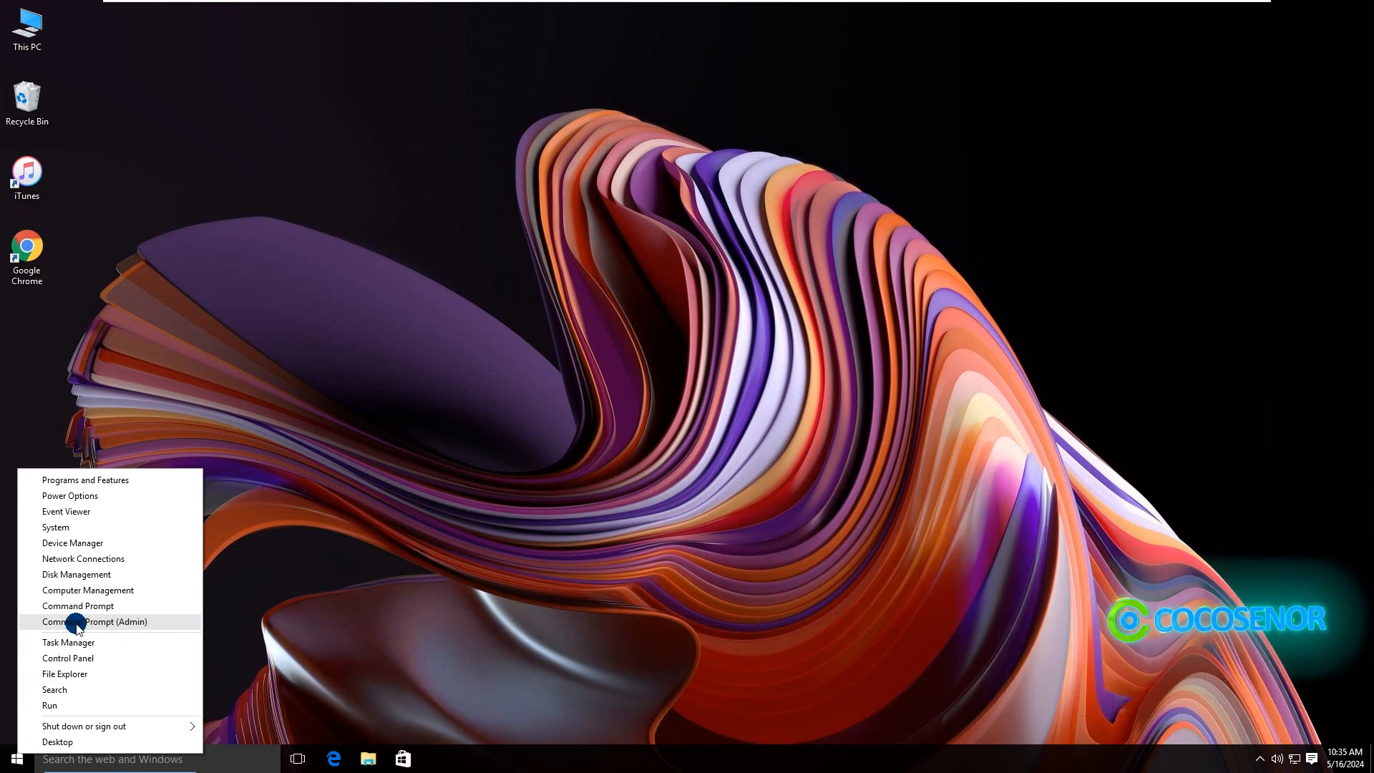
click(95, 621)
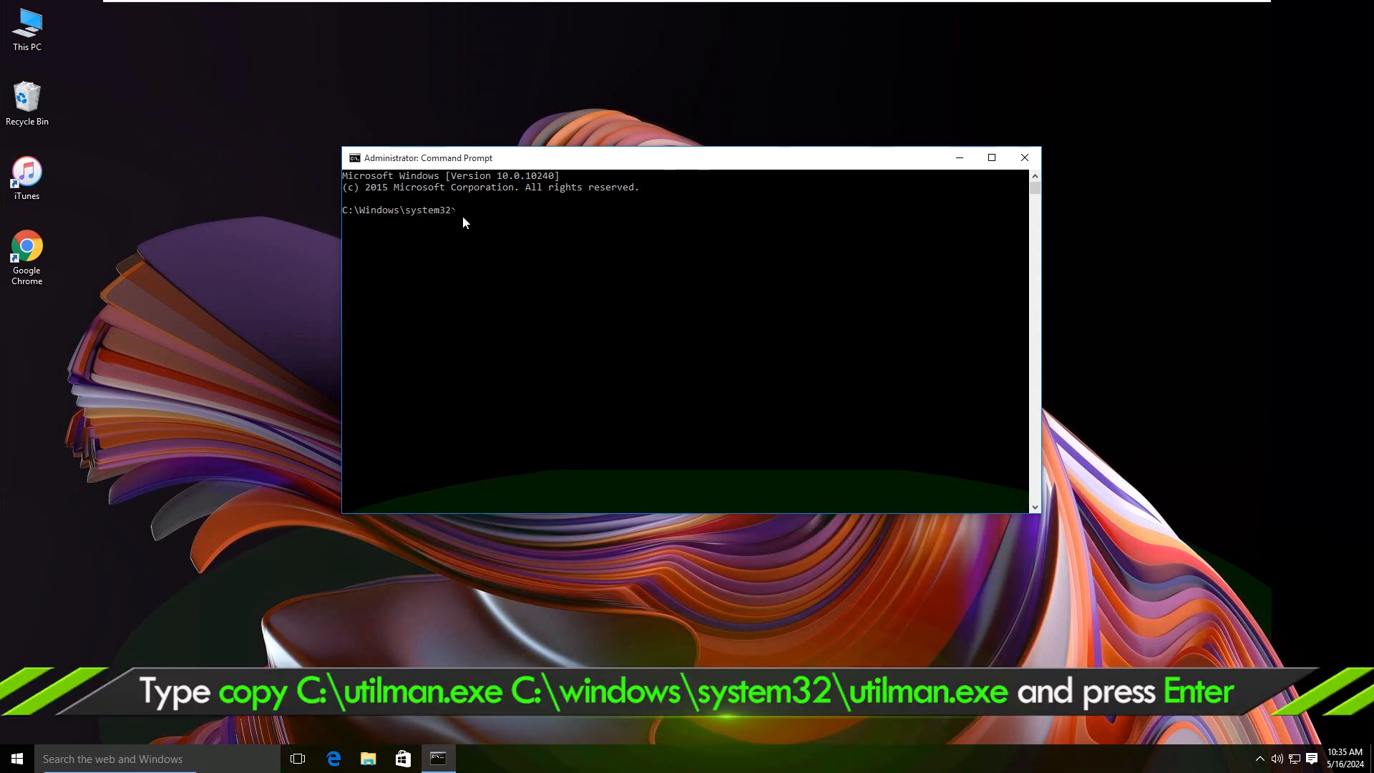
text(copy C:\utilman.exe C:\windows\system32\utilman.exe)
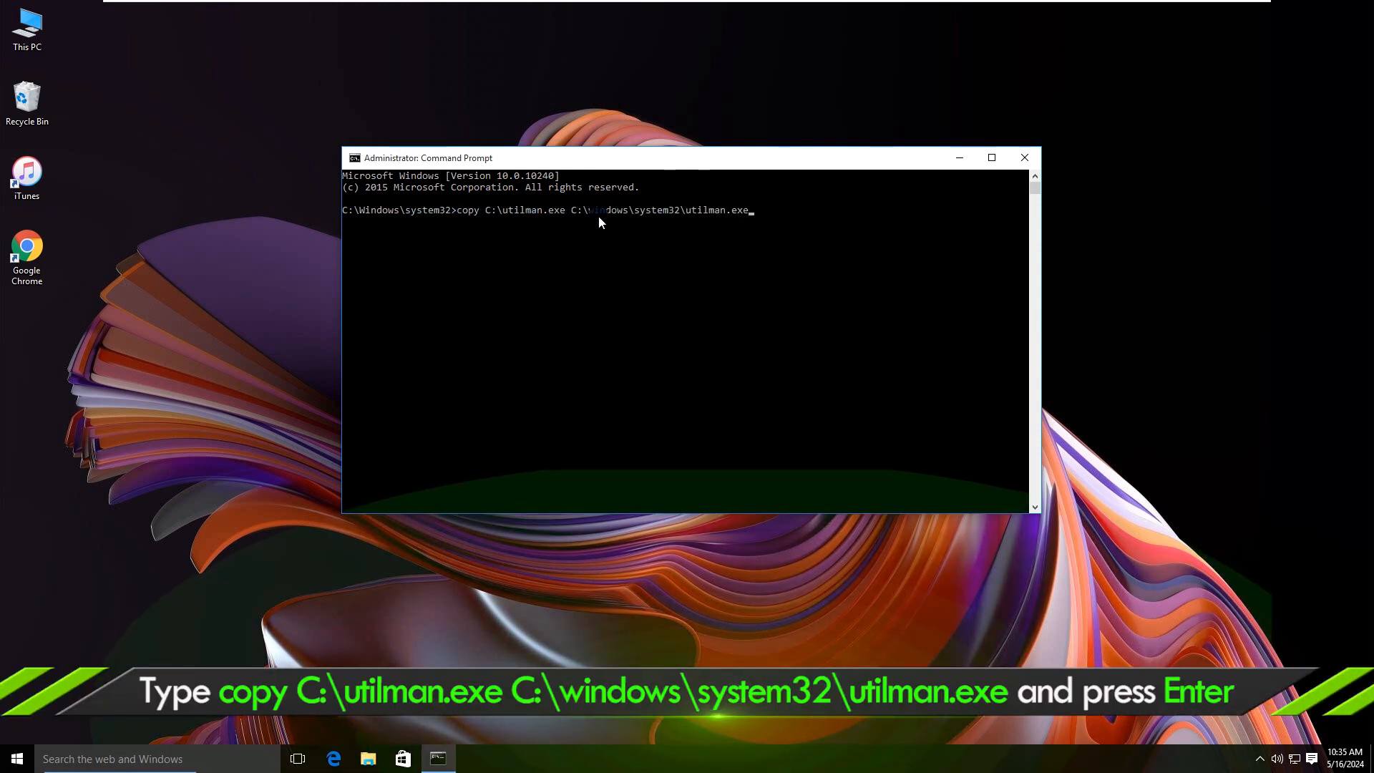
key(Enter)
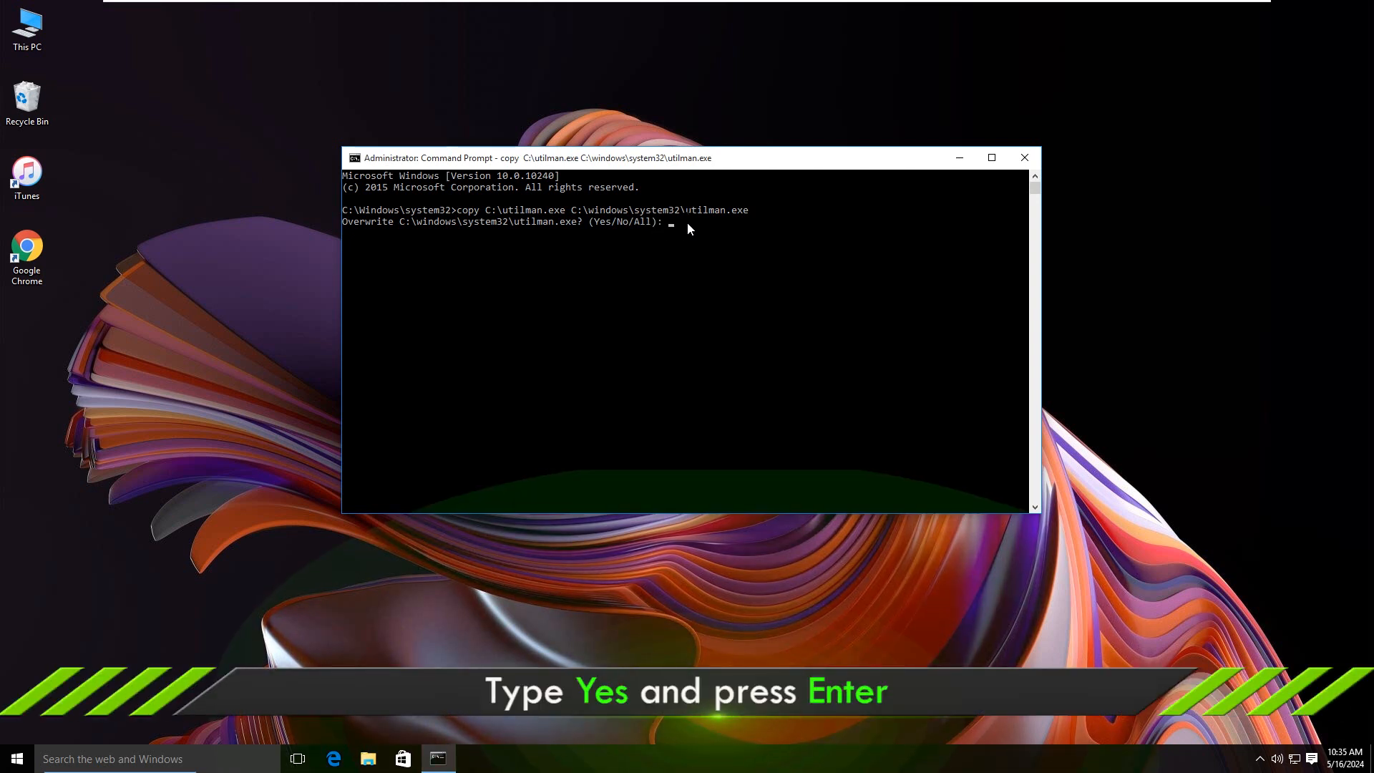
text(yes)
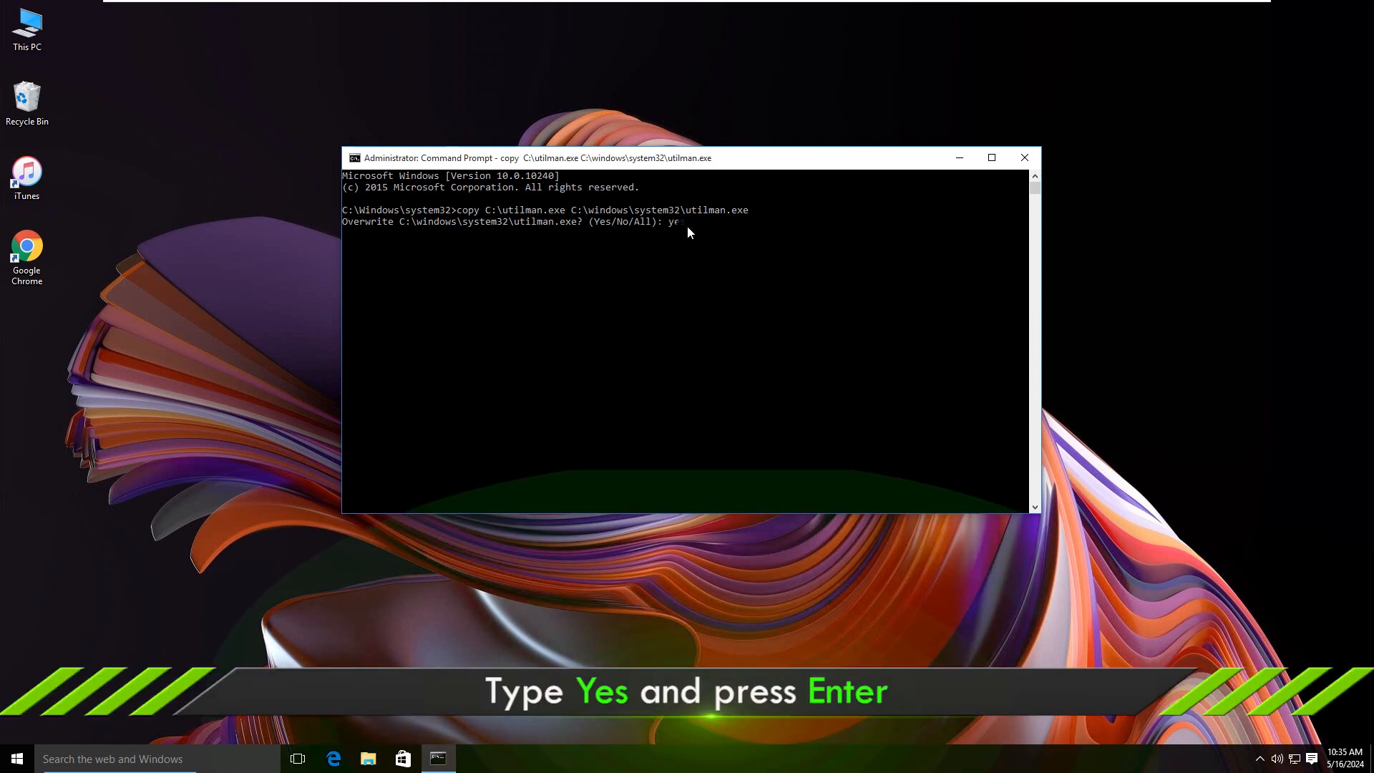
key(enter)
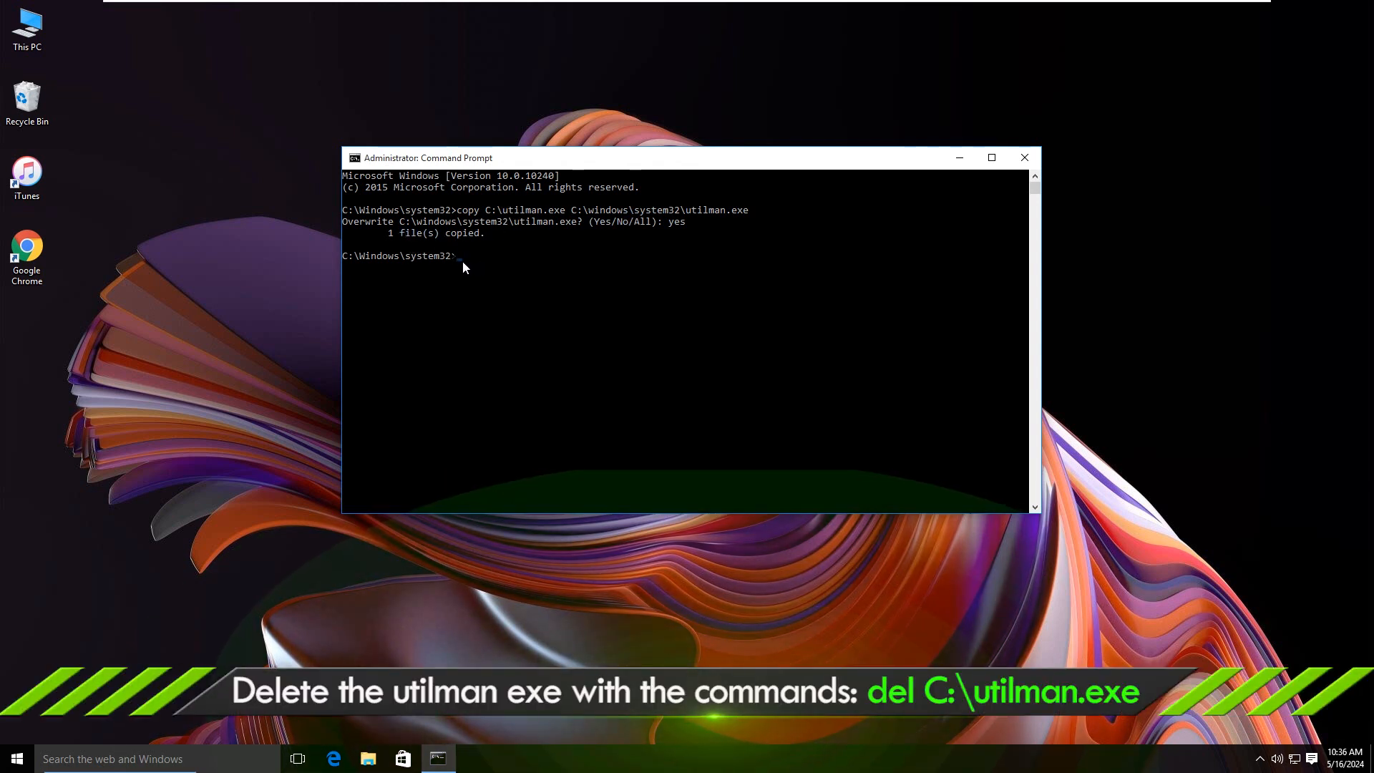
Delete the backup C:\utilman.exe and close the command prompt.
text(del C:\utilman.exe)
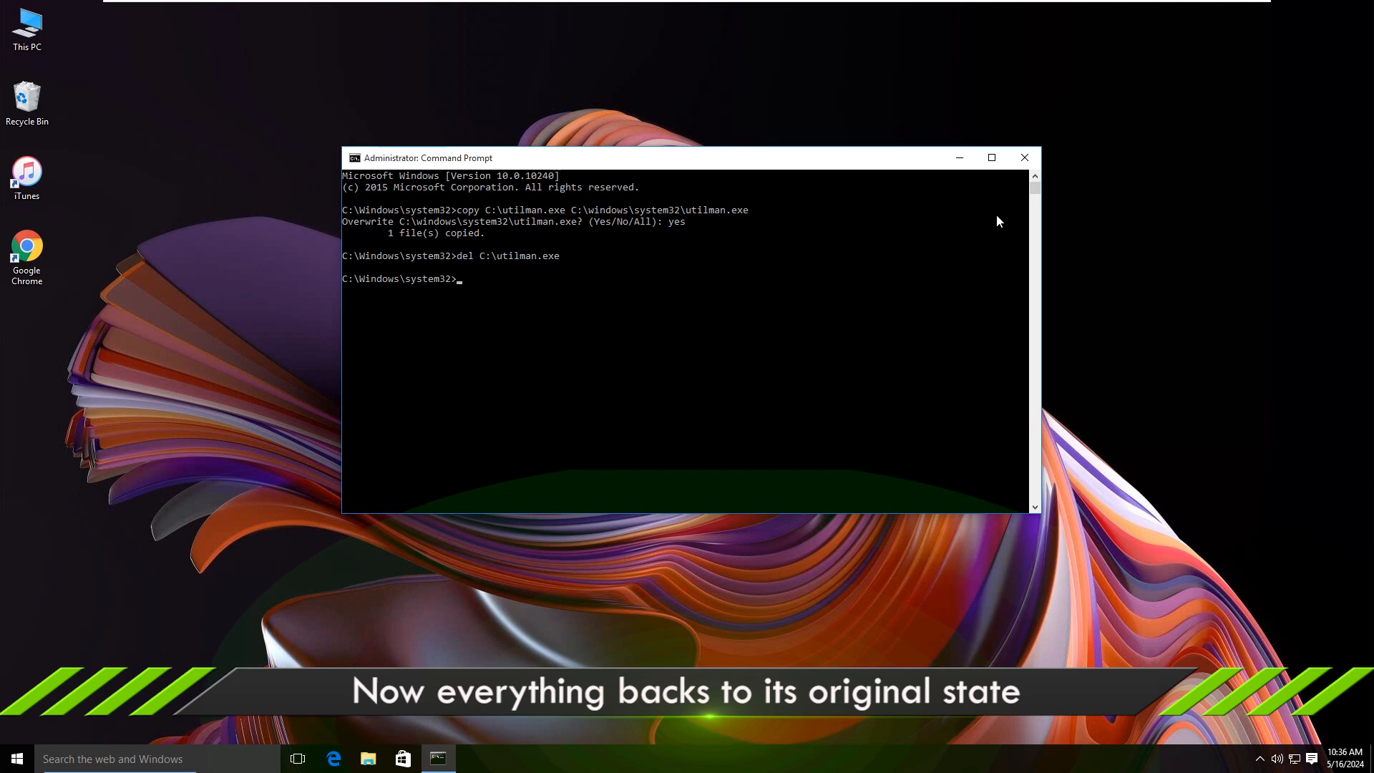
click(1022, 157)
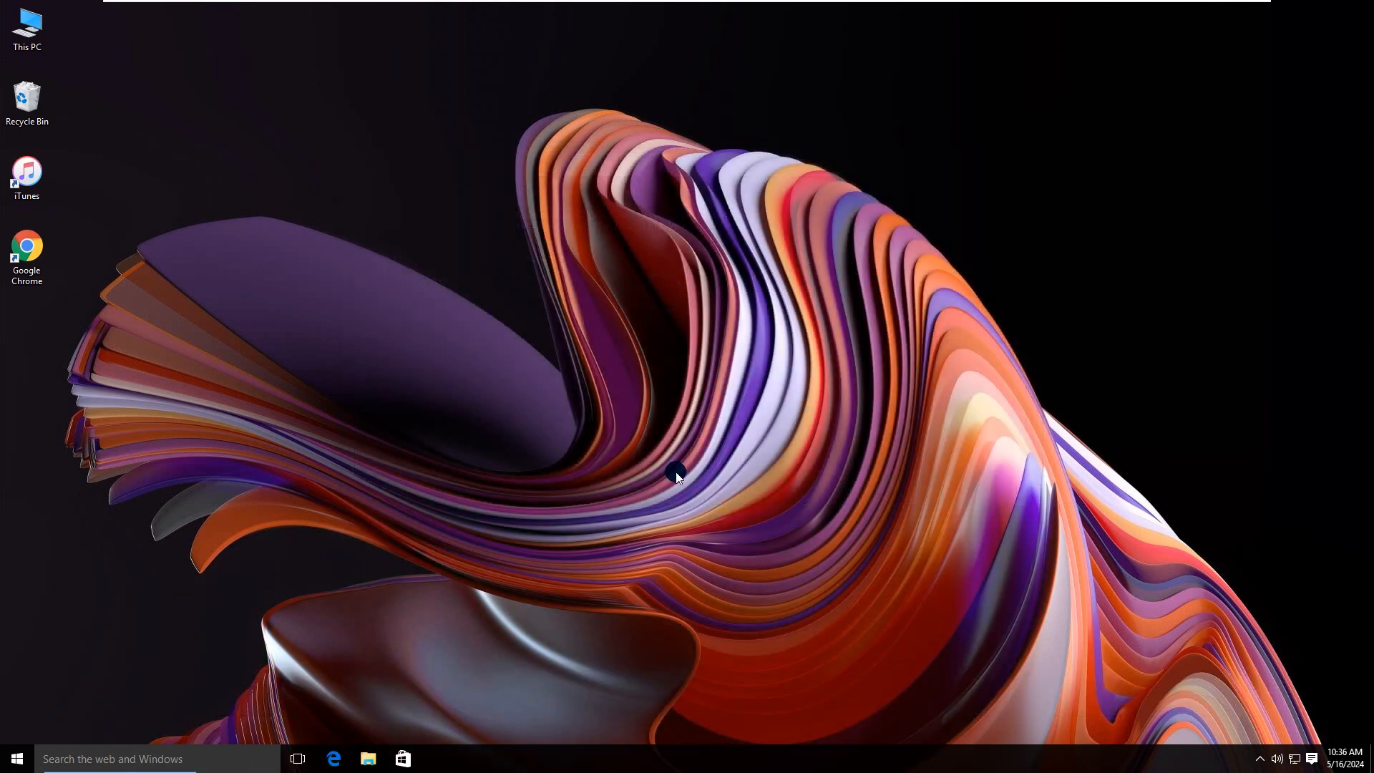